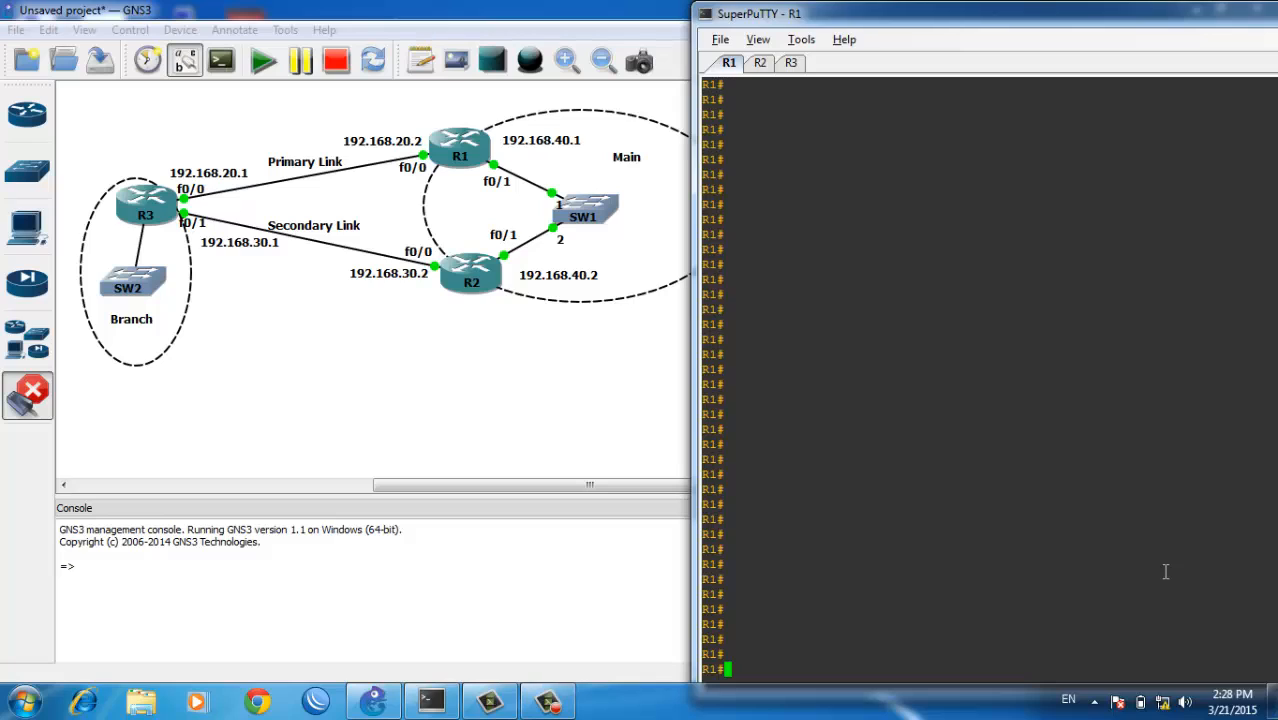
mouse_move(203, 282)
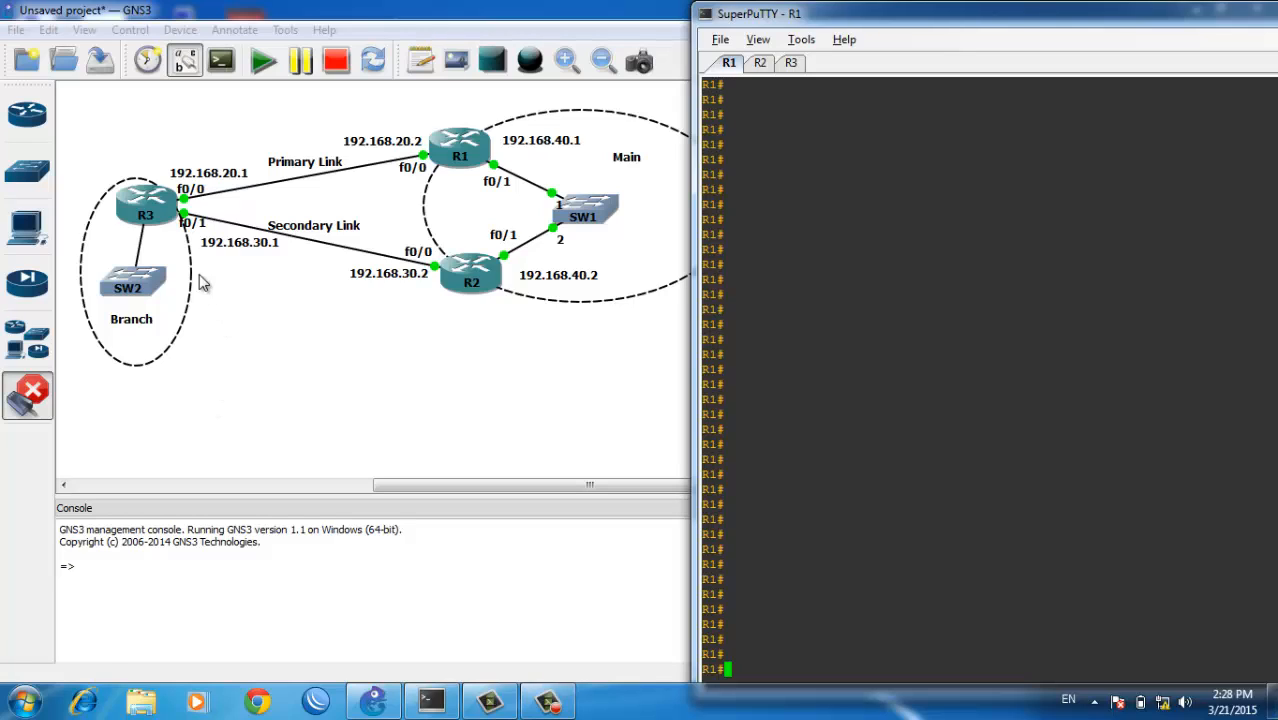
mouse_move(522, 182)
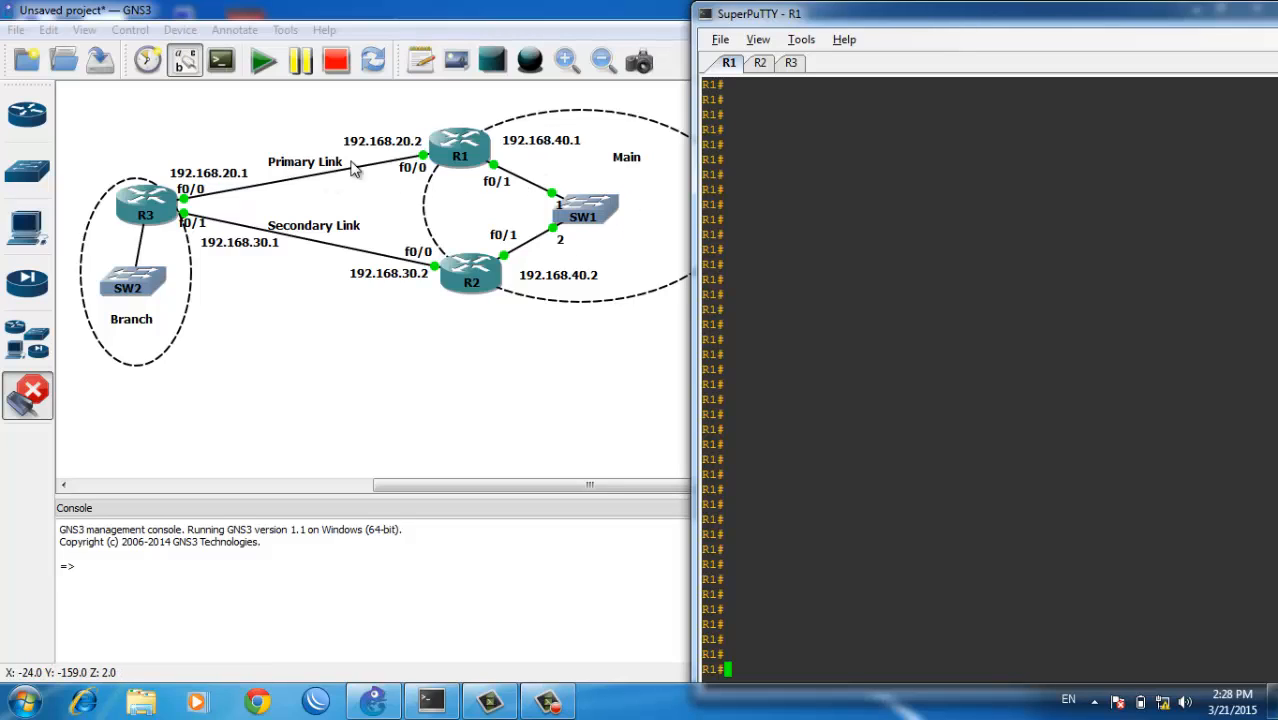
mouse_move(378, 172)
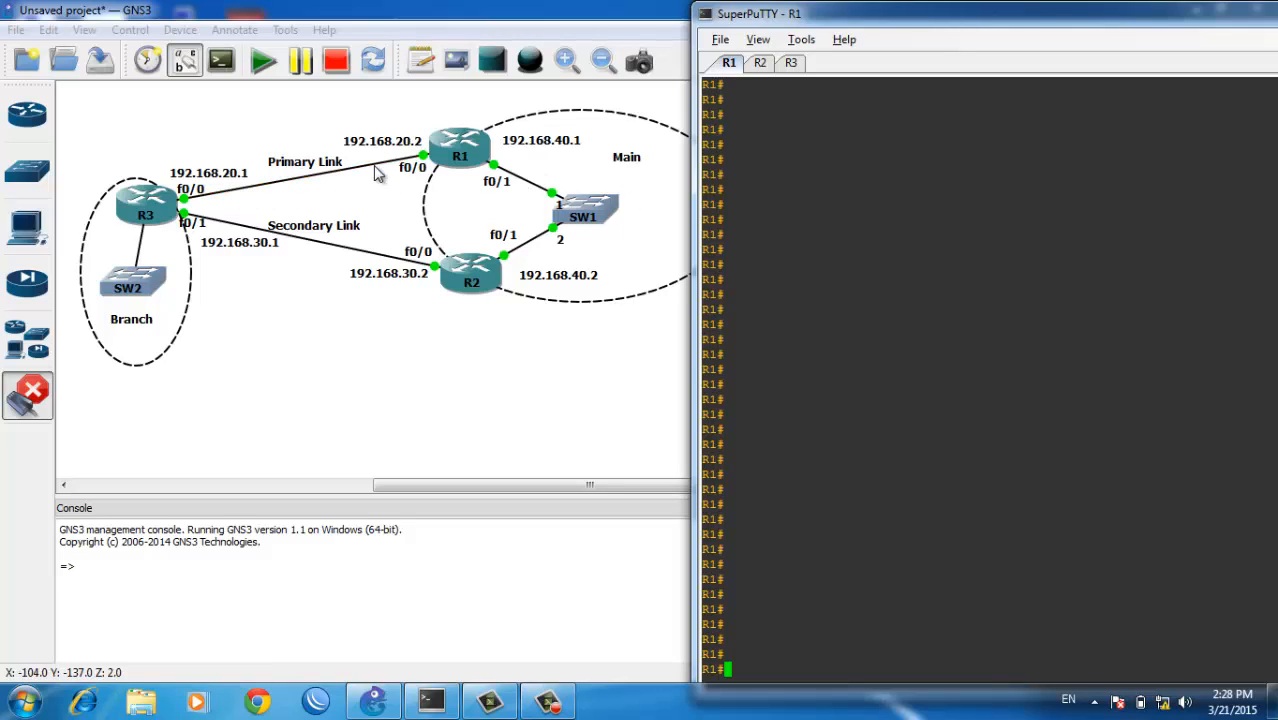
mouse_move(304, 246)
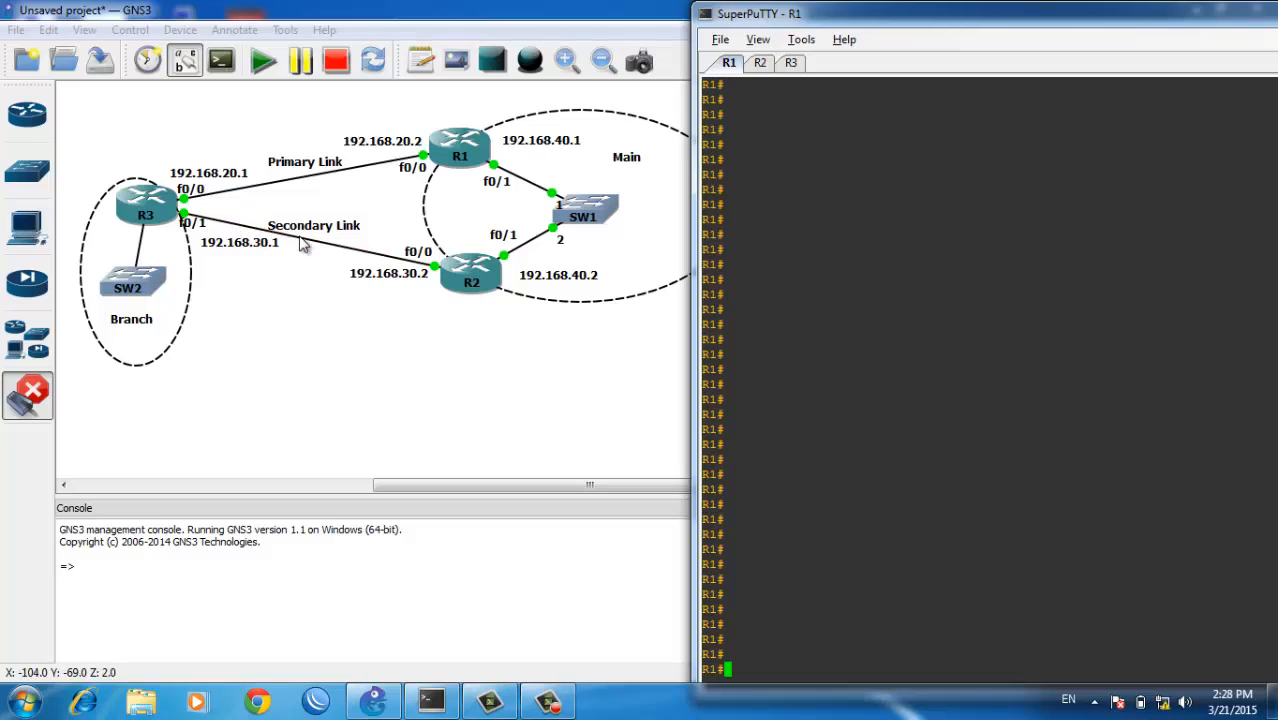
mouse_move(330, 265)
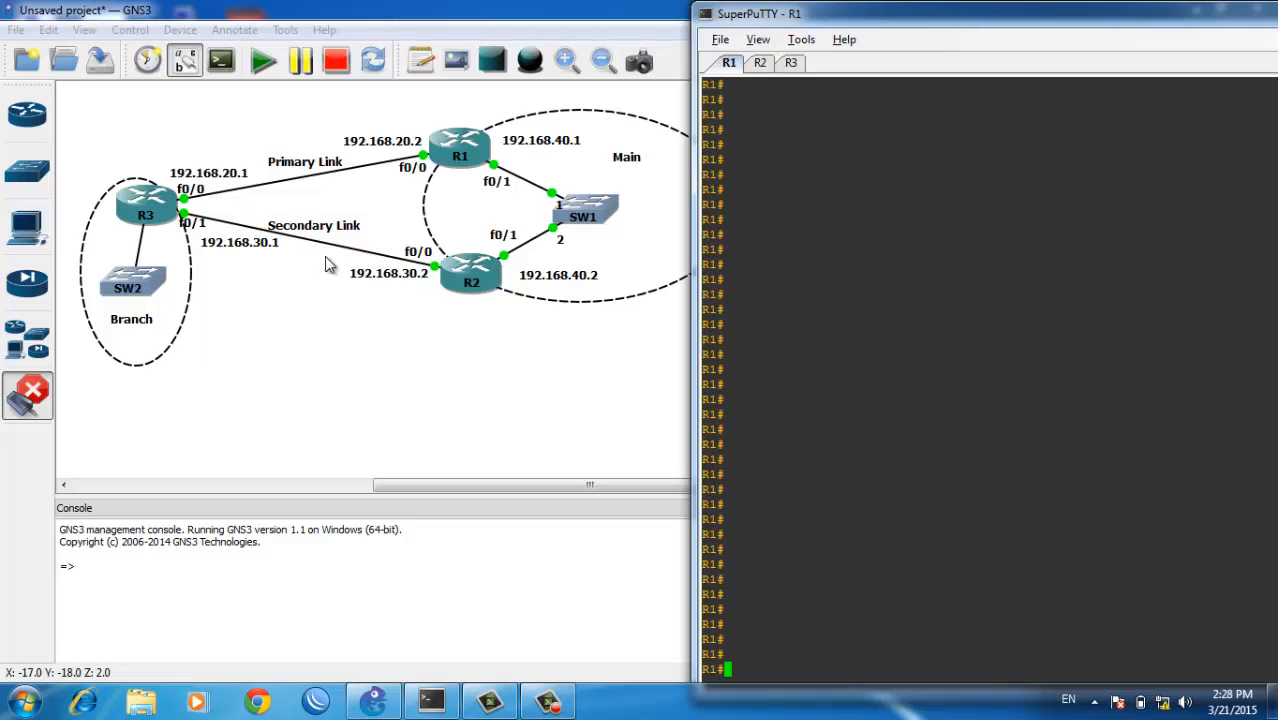
mouse_move(283, 212)
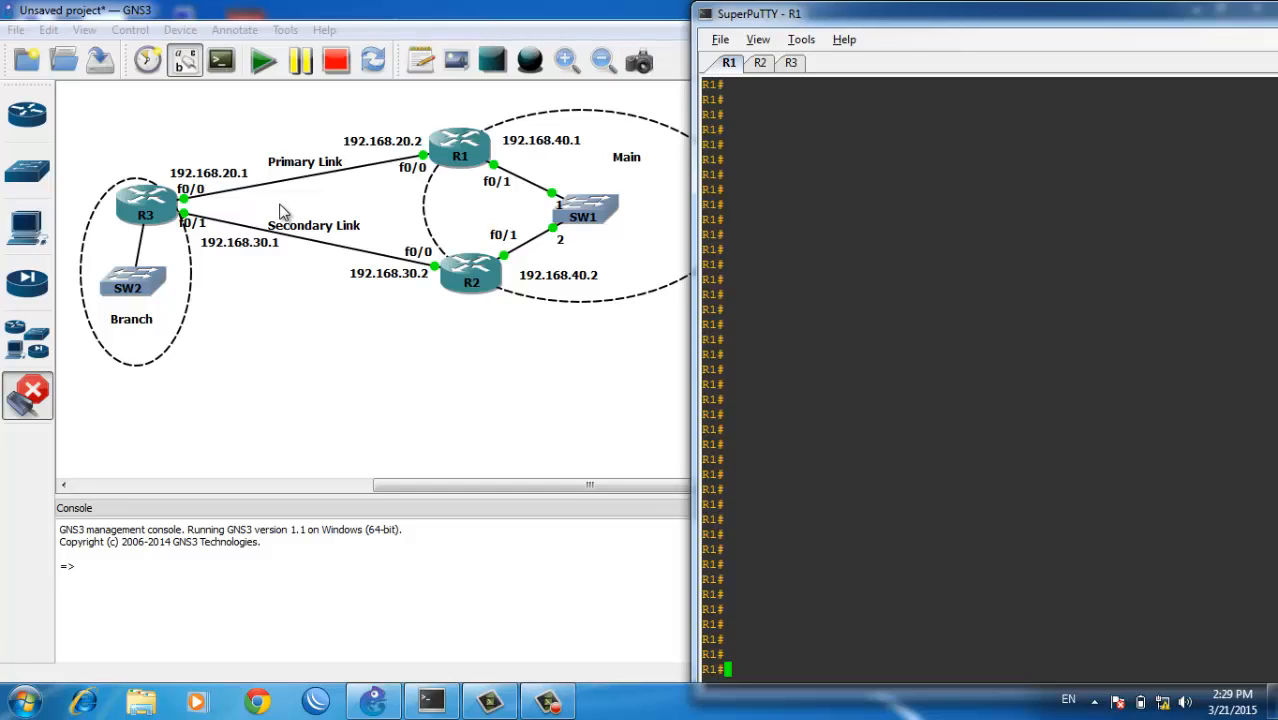
mouse_move(365, 198)
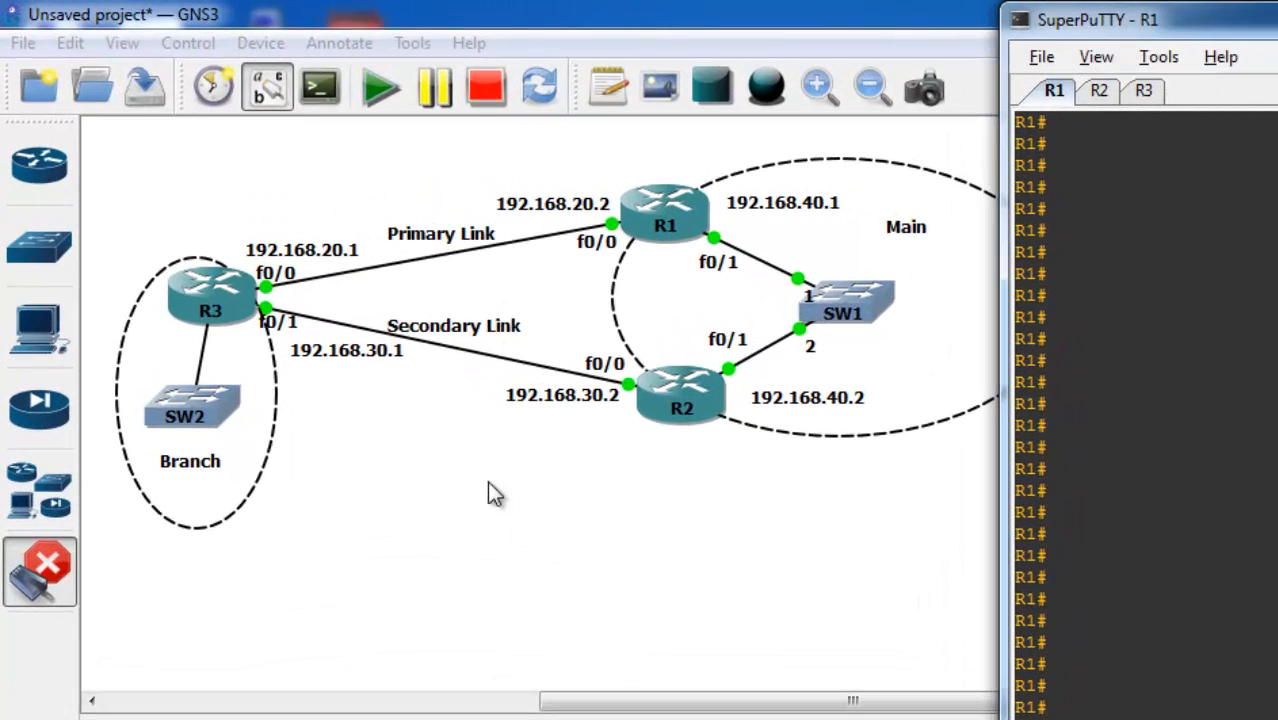
mouse_move(473, 275)
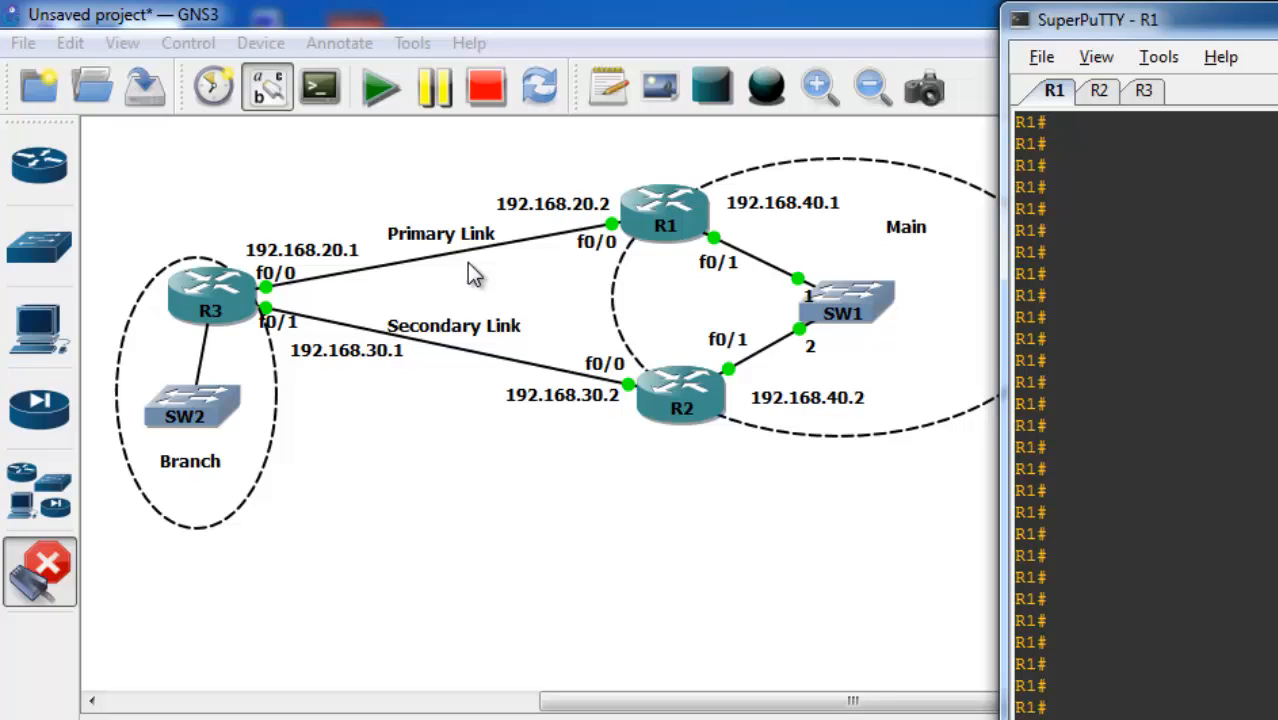
mouse_move(481, 278)
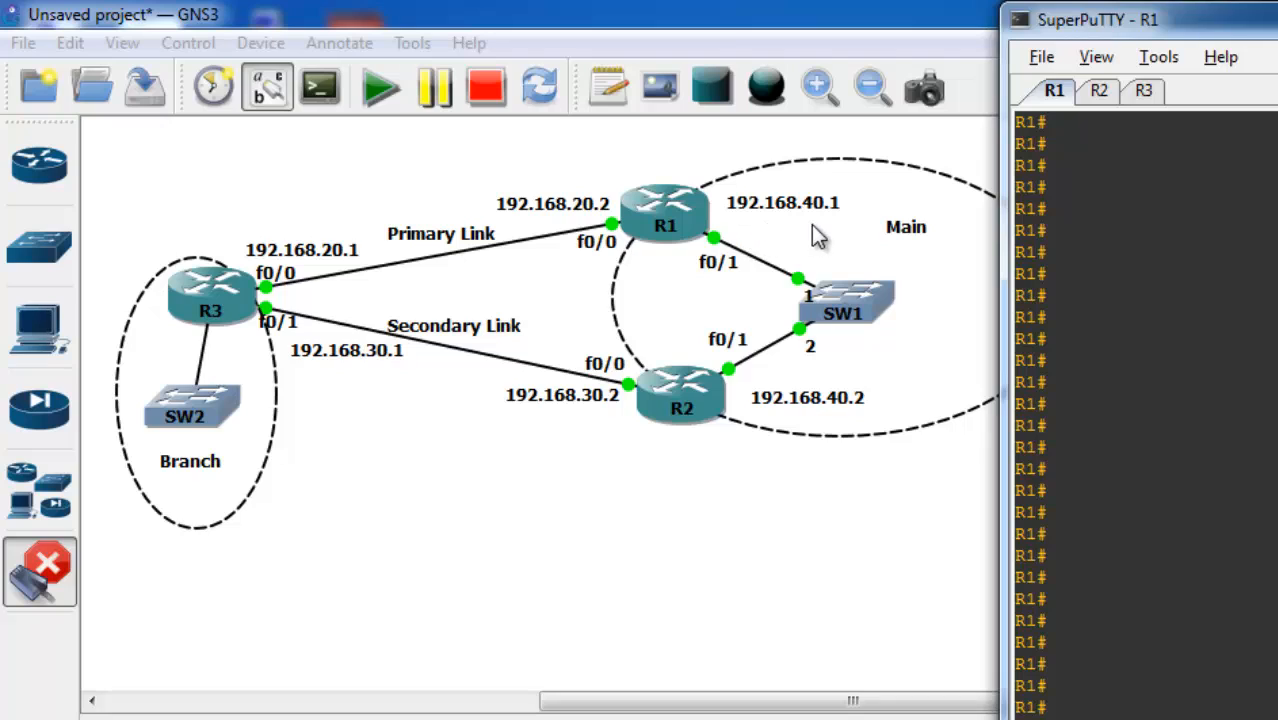
mouse_move(477, 285)
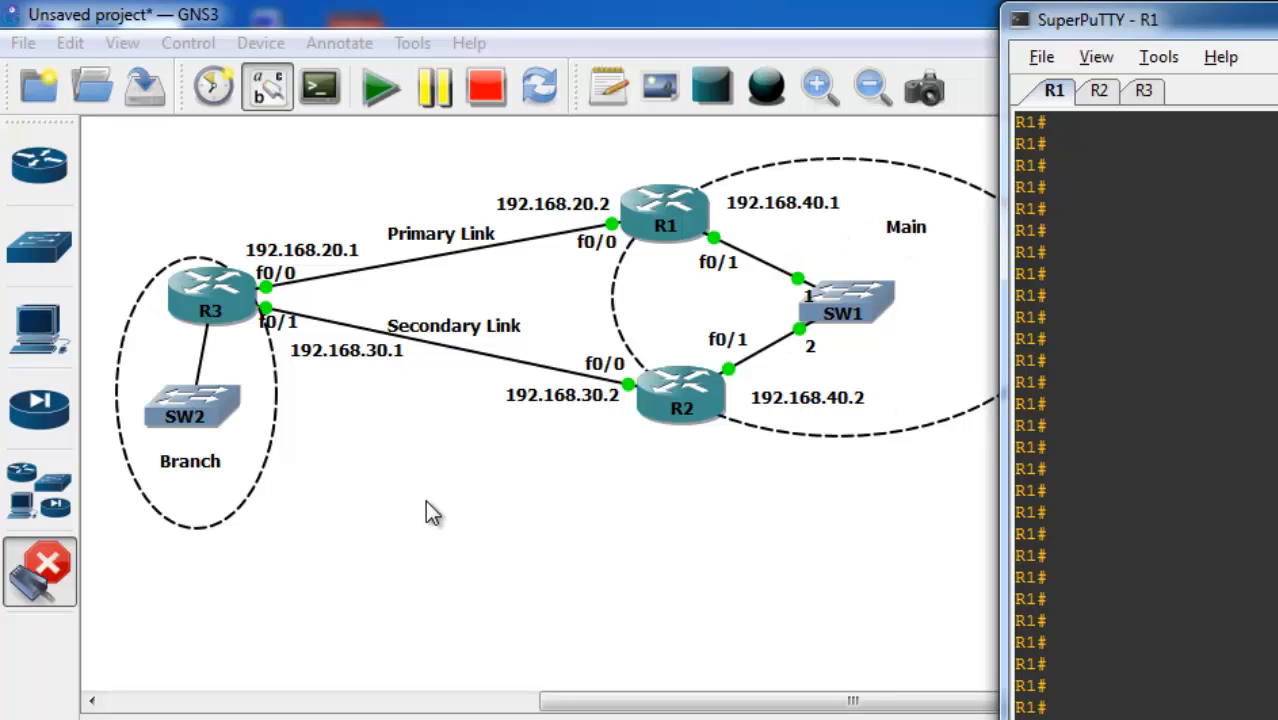
mouse_move(590, 372)
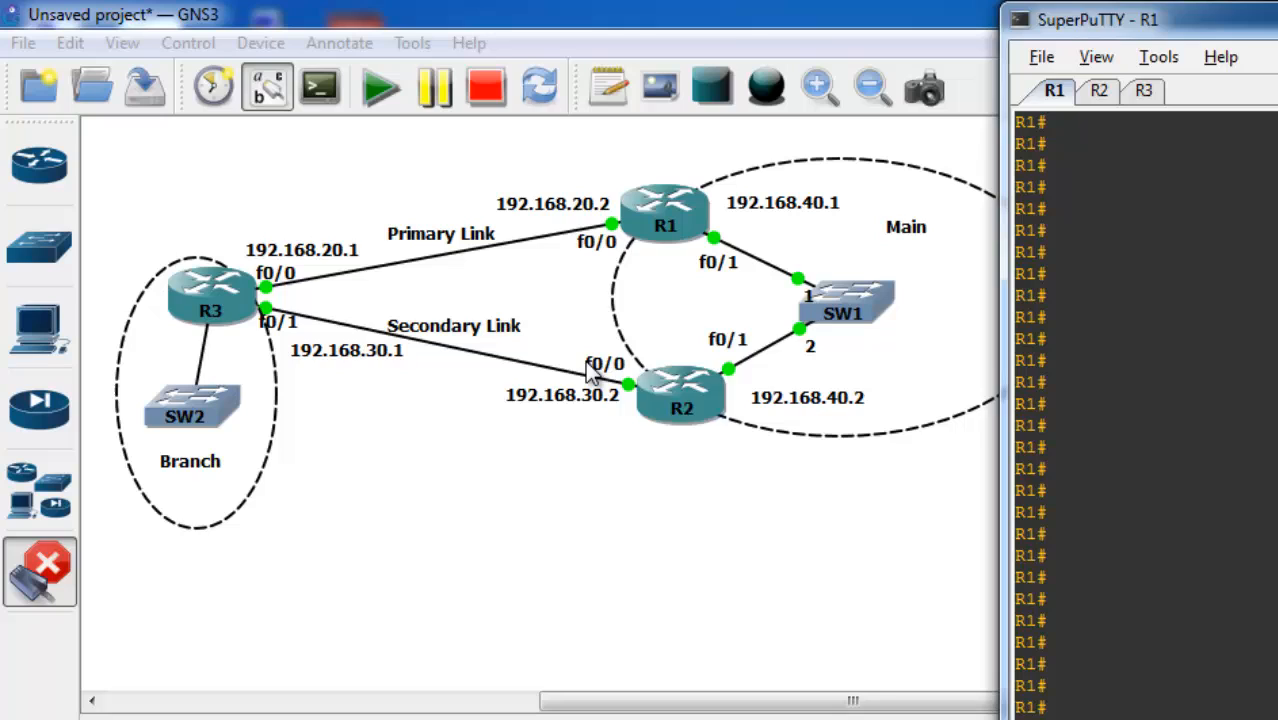
mouse_move(565, 255)
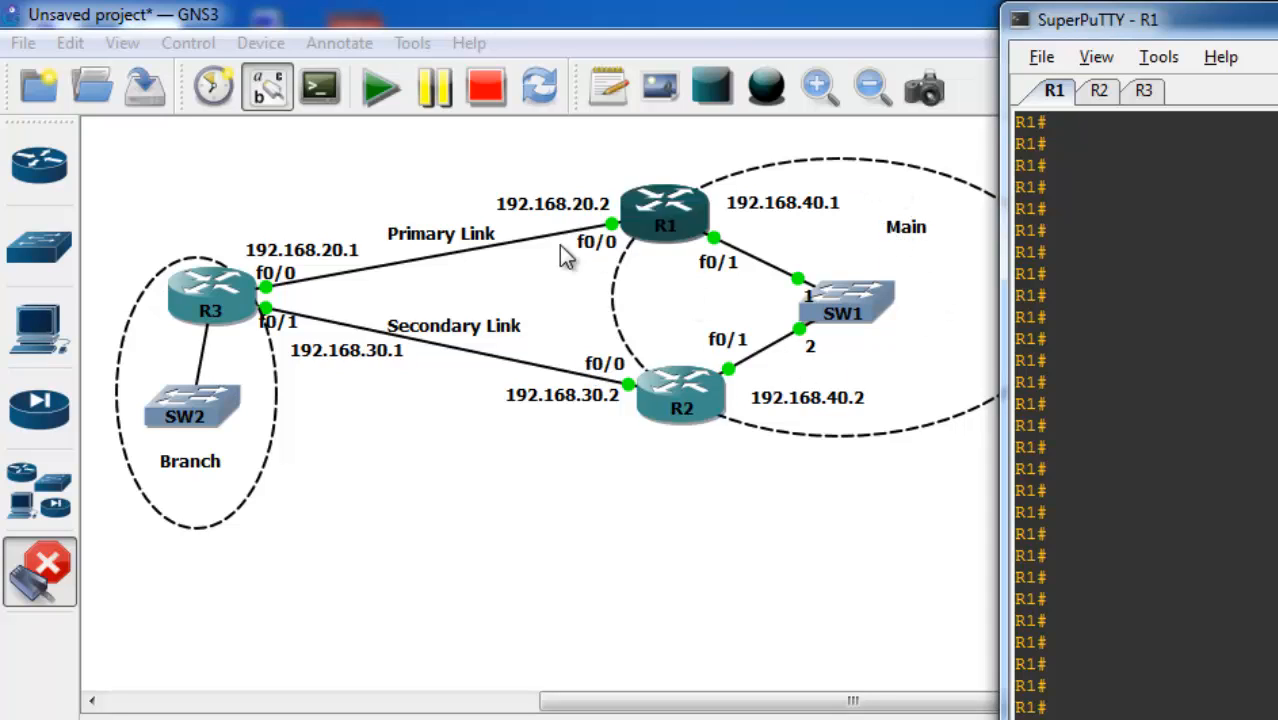
mouse_move(335, 325)
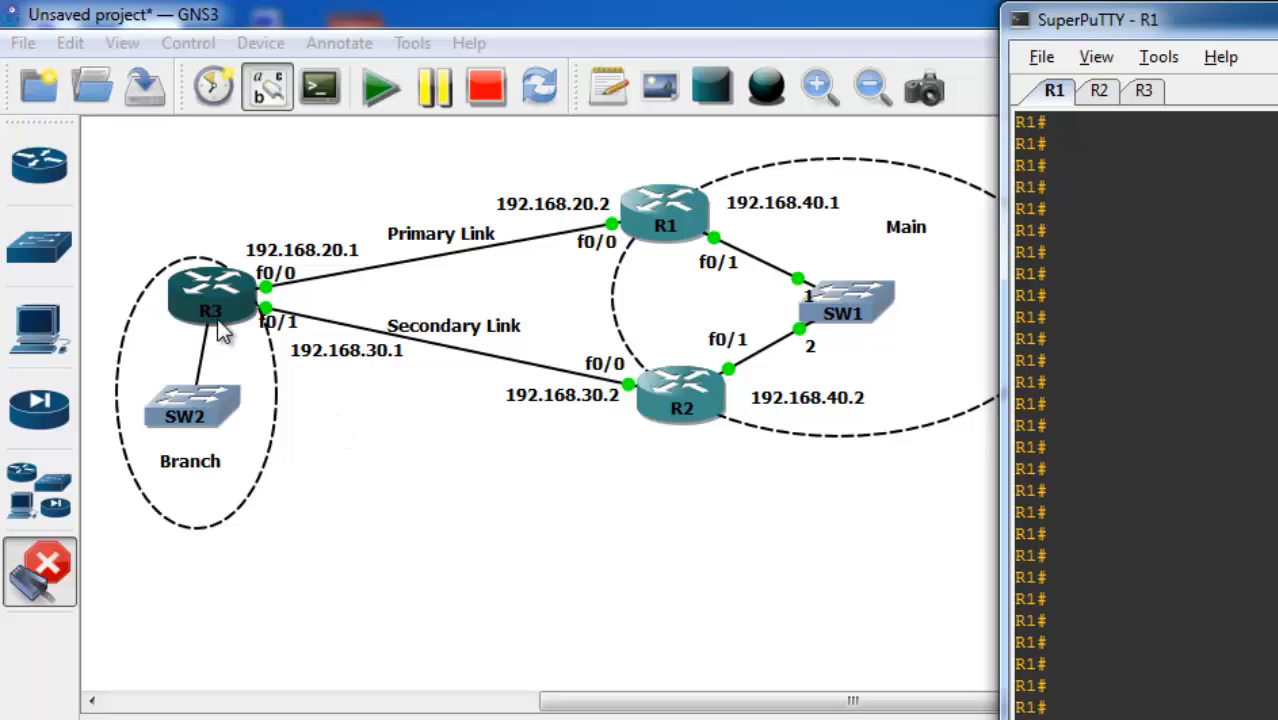
mouse_move(258, 333)
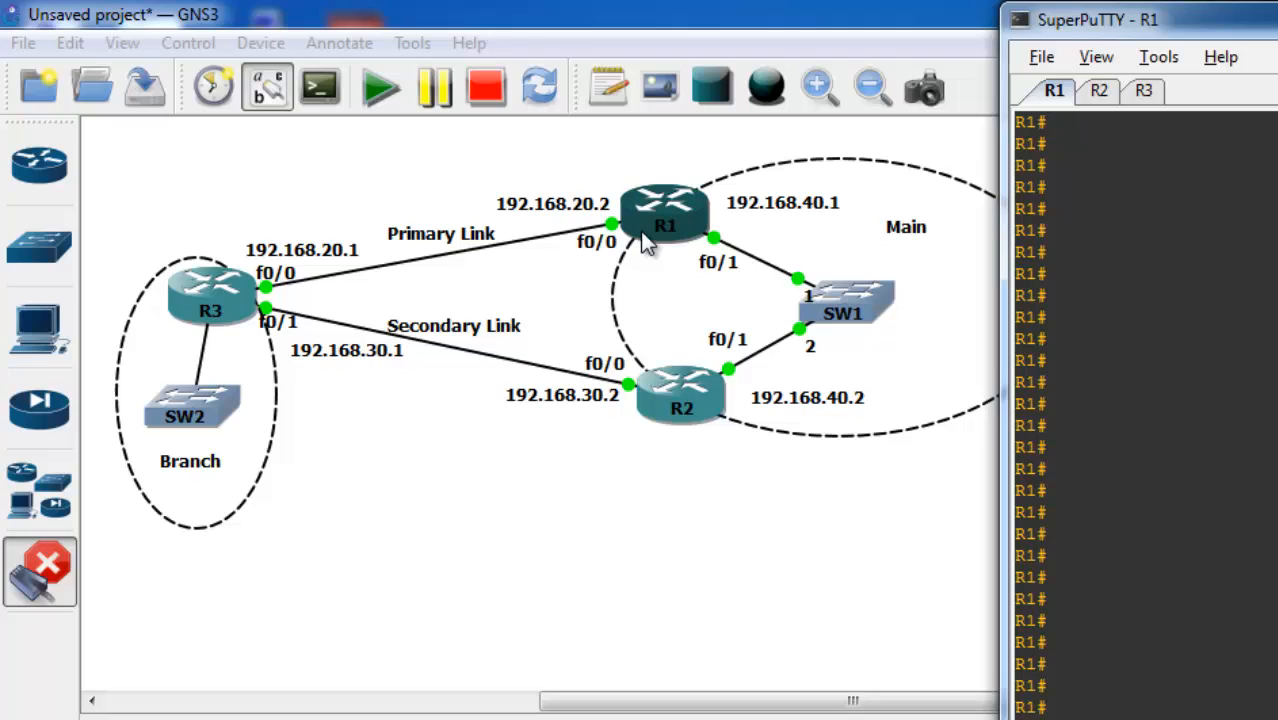
mouse_move(395, 245)
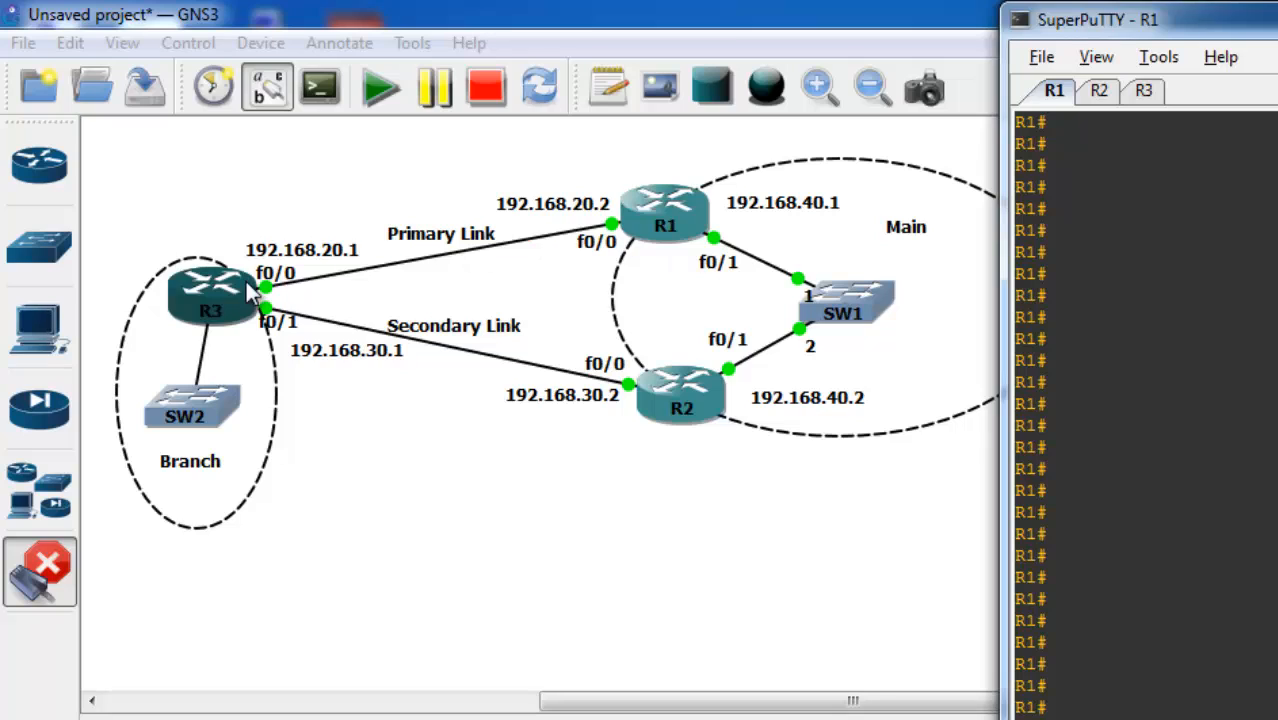
mouse_move(688, 420)
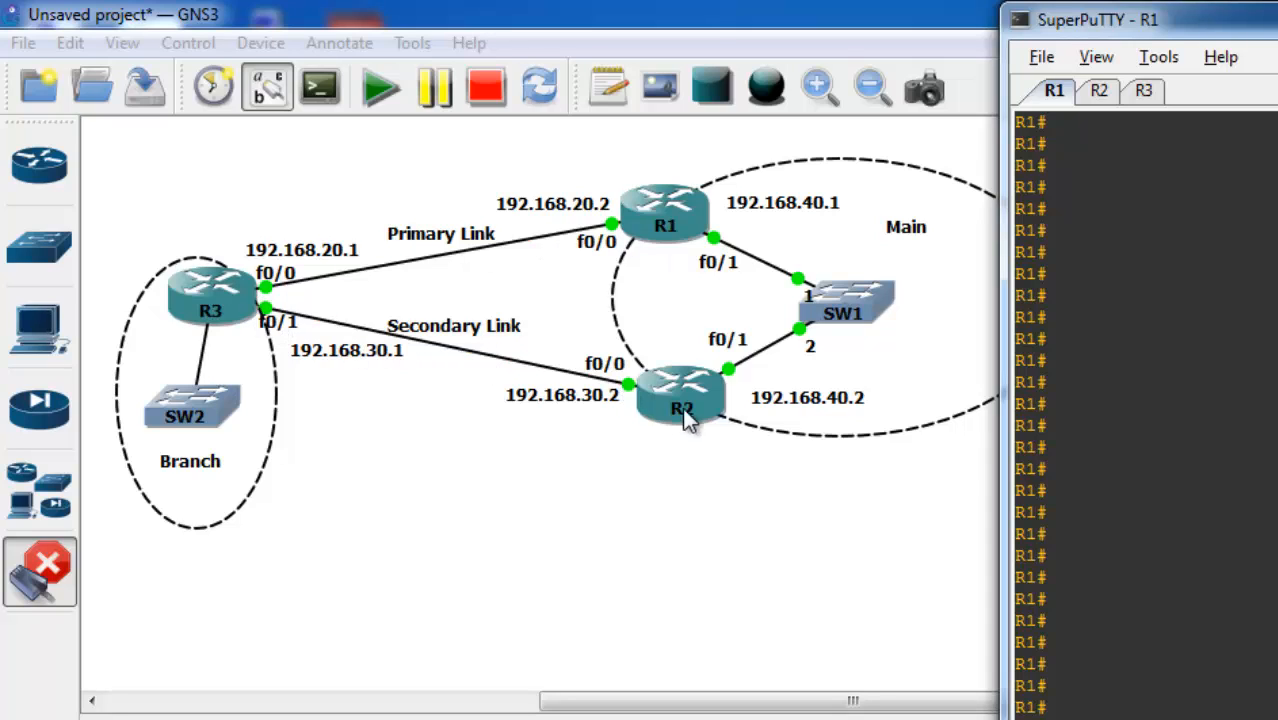
mouse_move(940, 405)
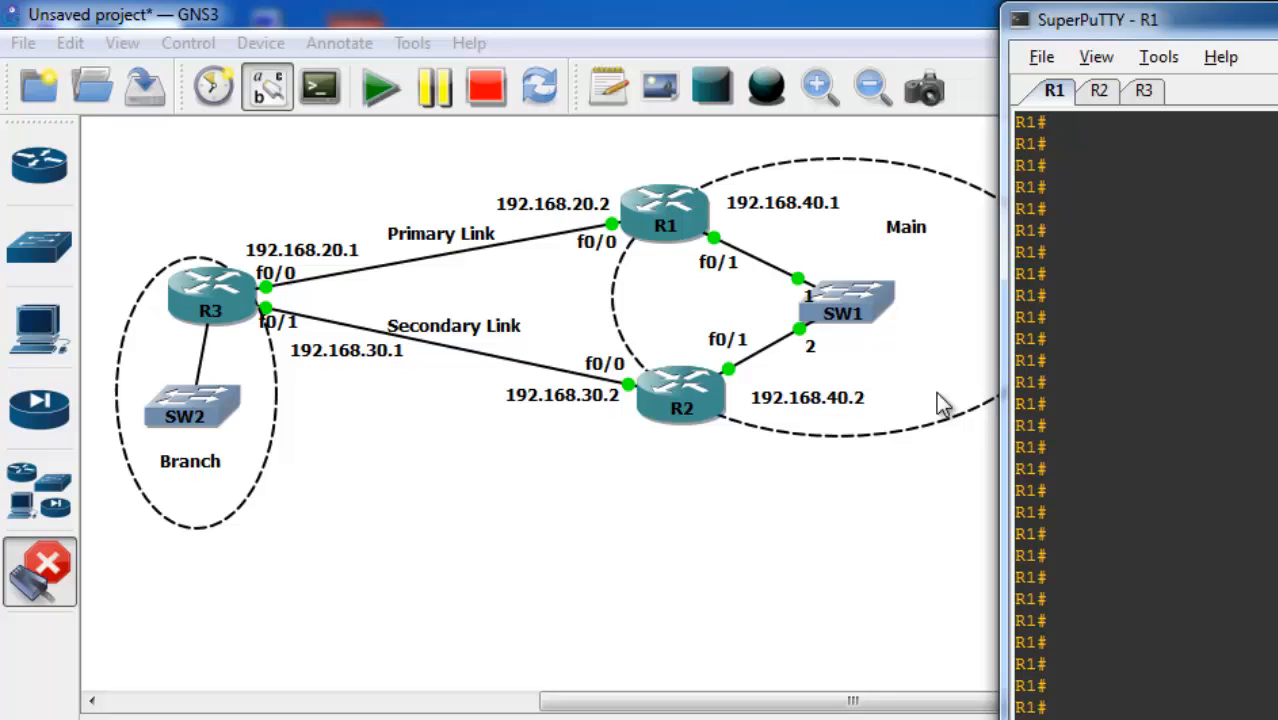
mouse_move(221, 347)
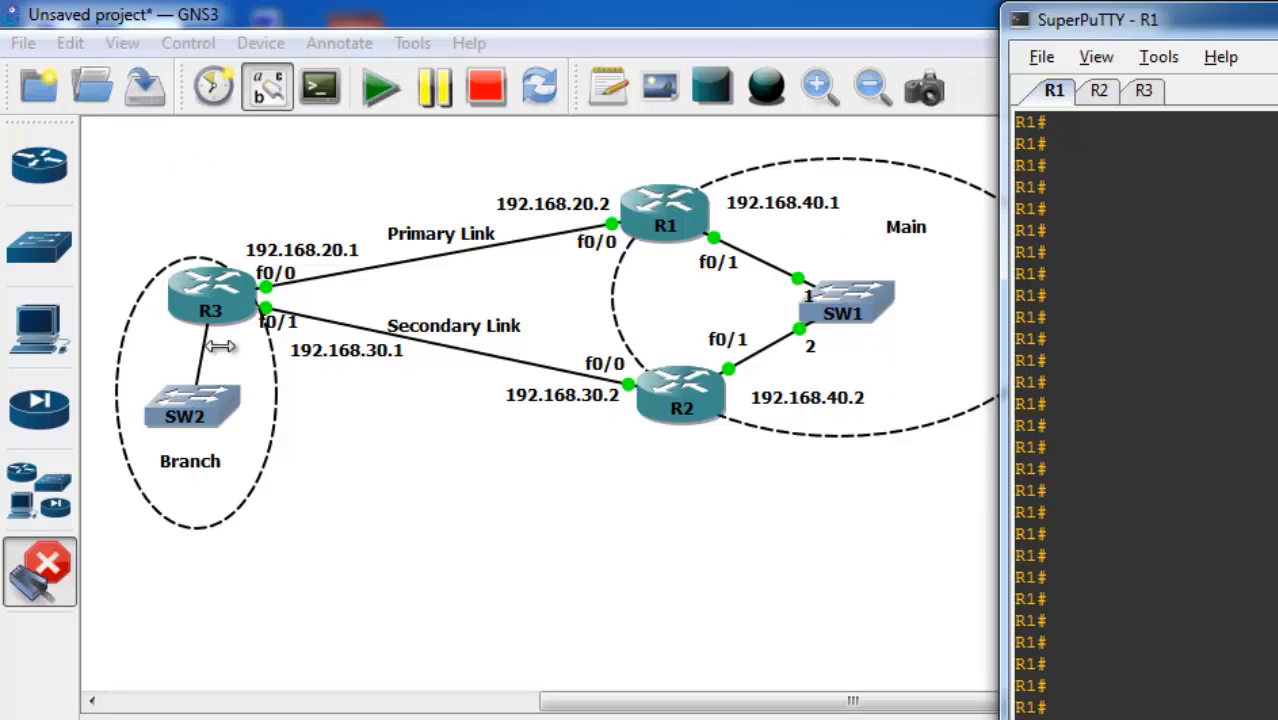
On R3's console, enter configuration mode and create IP SLA operation 1.
left_click(440, 325)
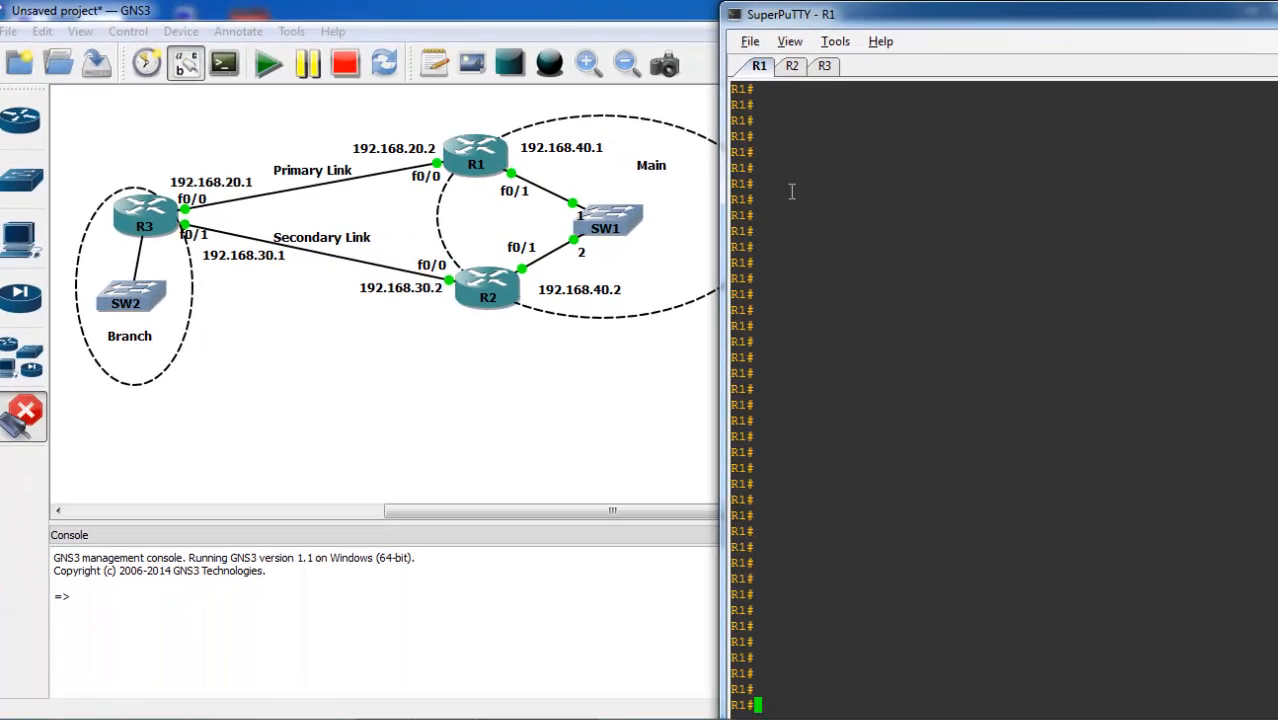
left_click(824, 65)
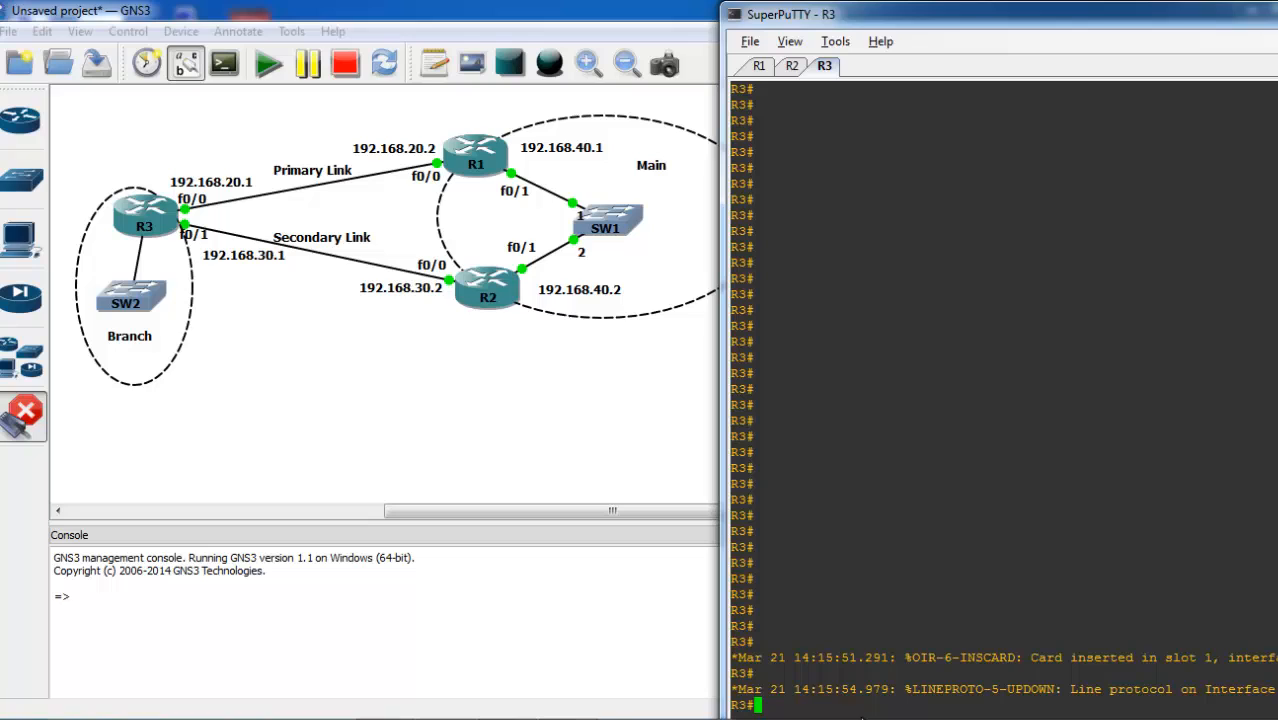
type("conf")
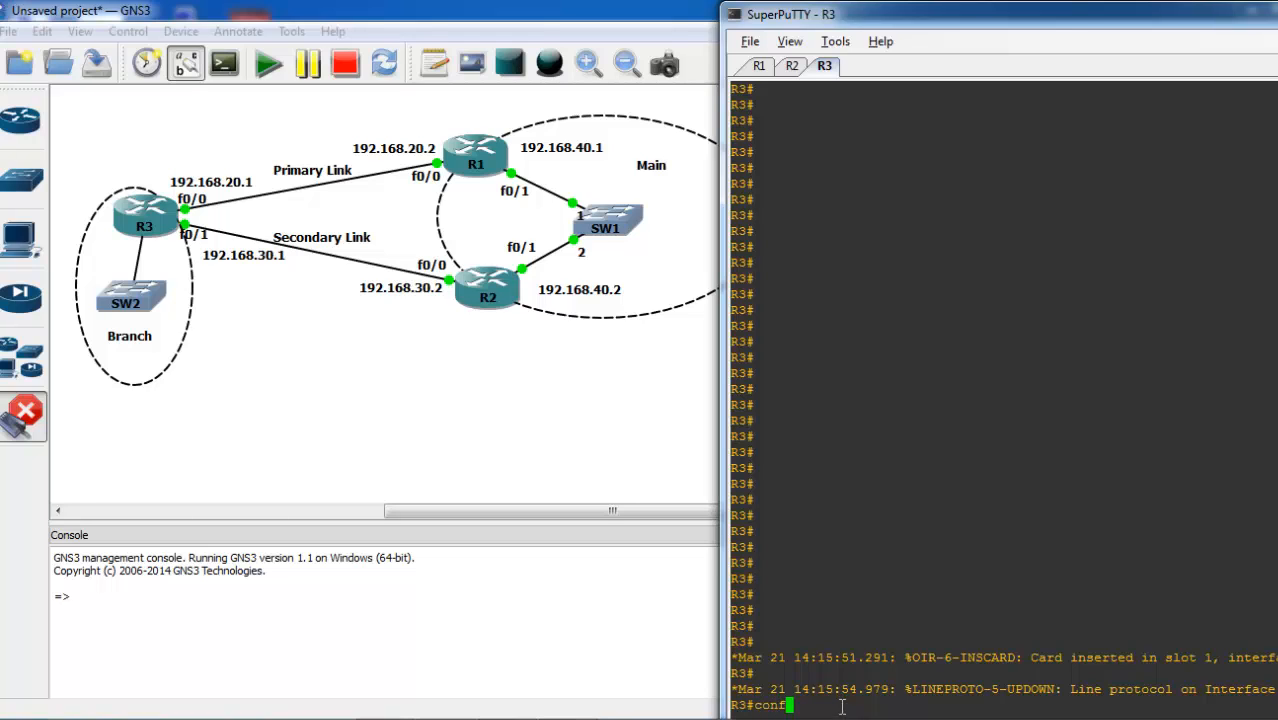
type("ip sla 1")
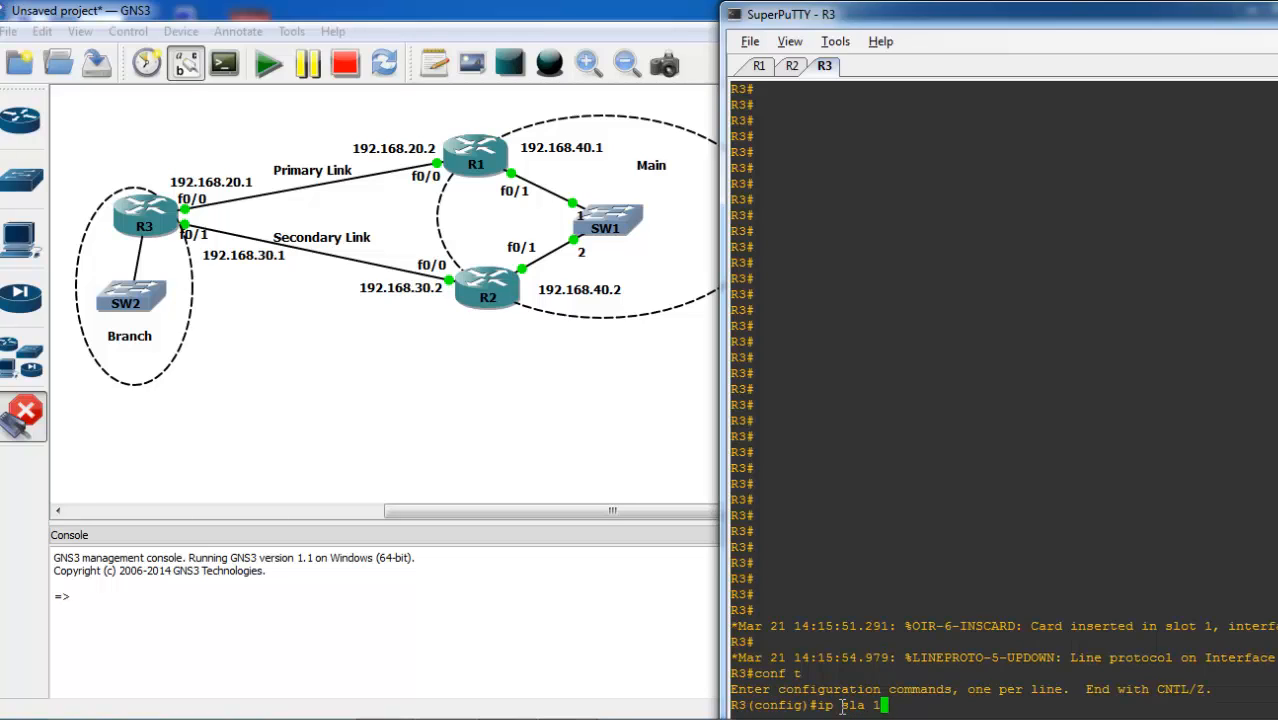
key("Return")
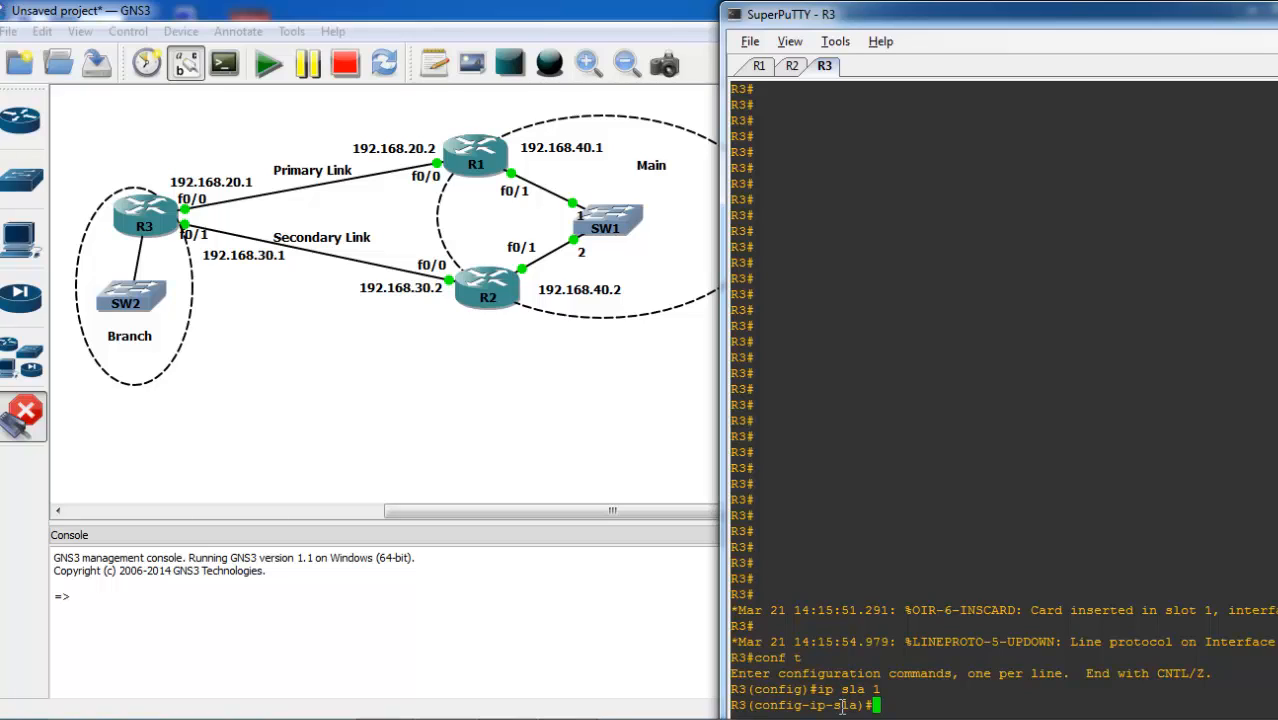
Make SLA 1 an ICMP echo to 192.168.20.2 sourced from interface f0/0.
type("i")
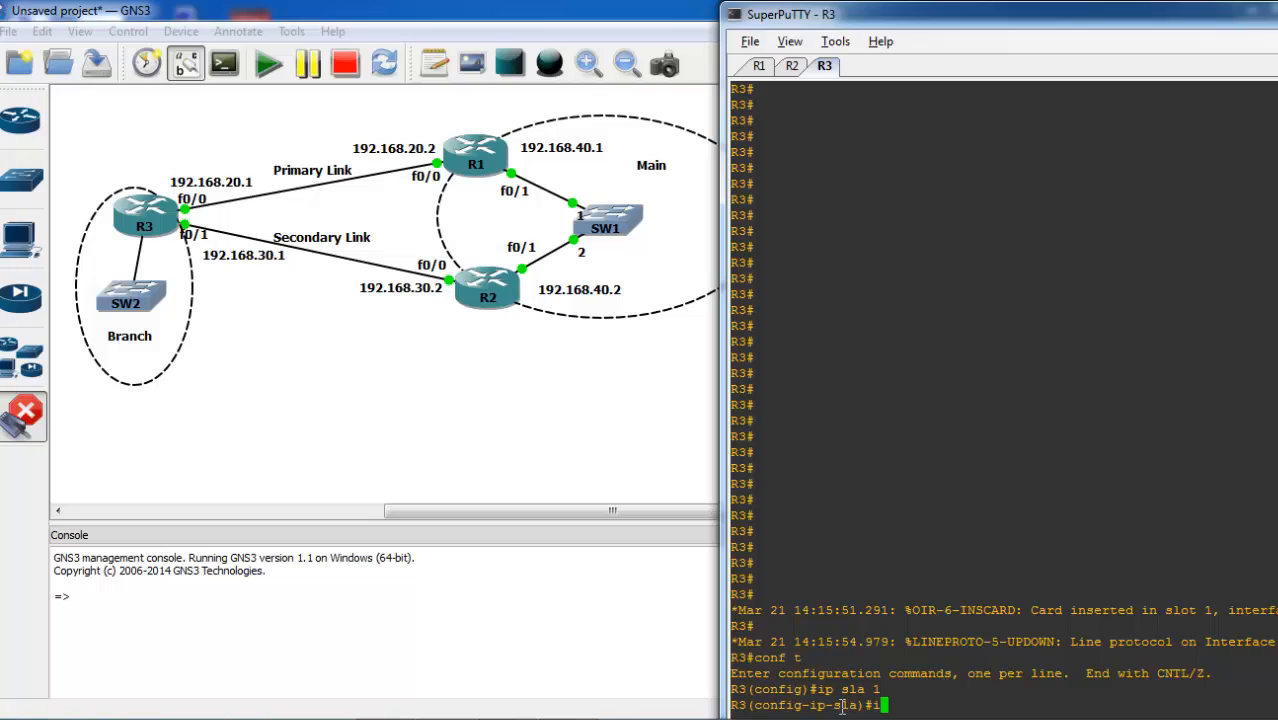
type("icmp-ec")
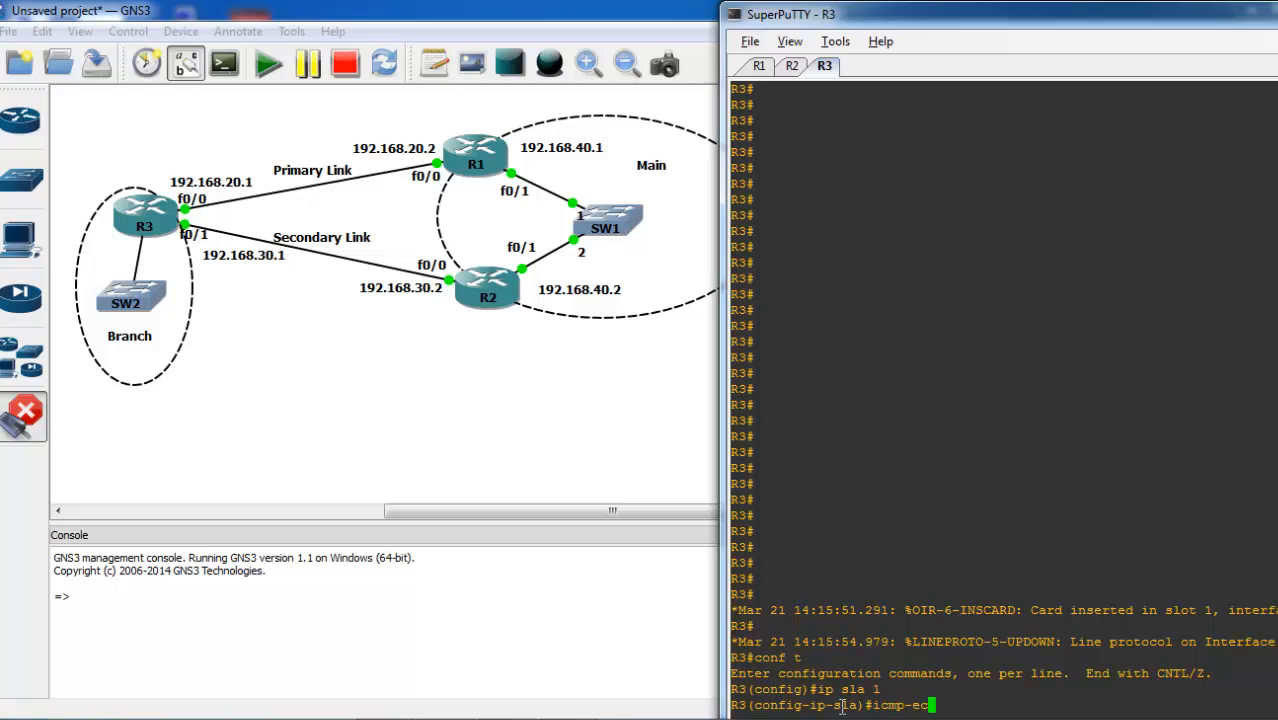
type("icmp-echo")
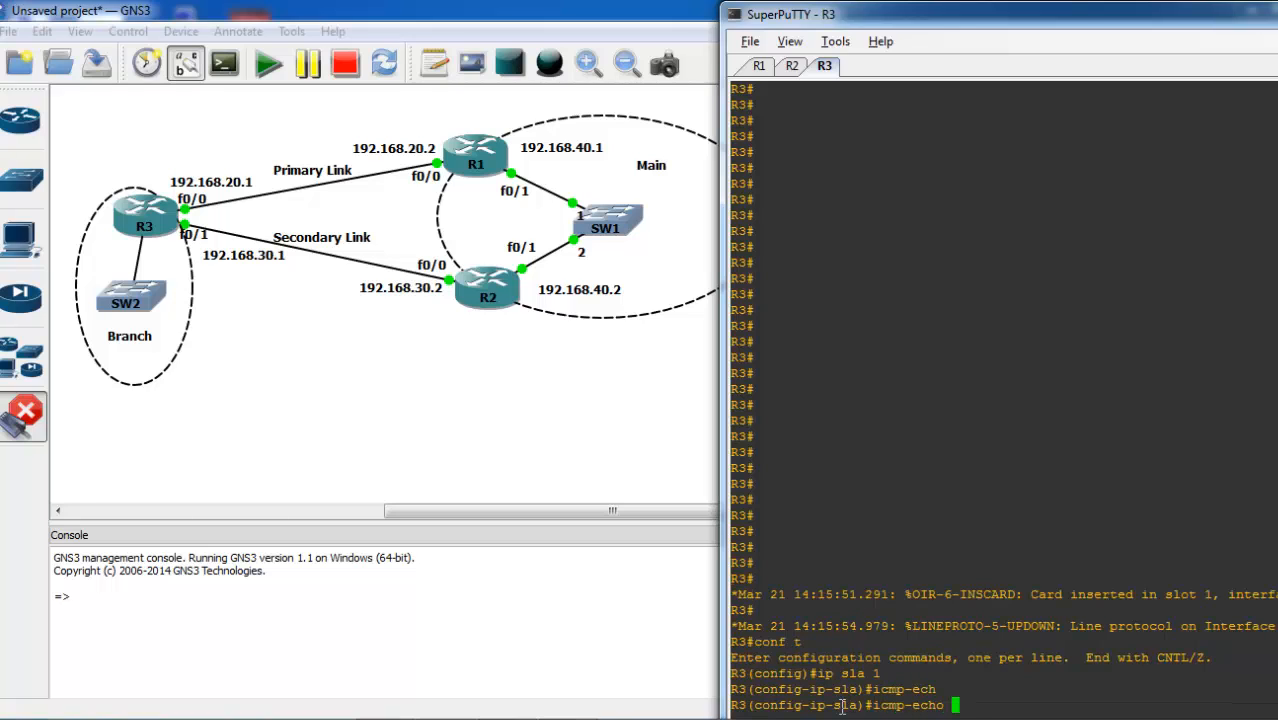
type("192.168.20.2")
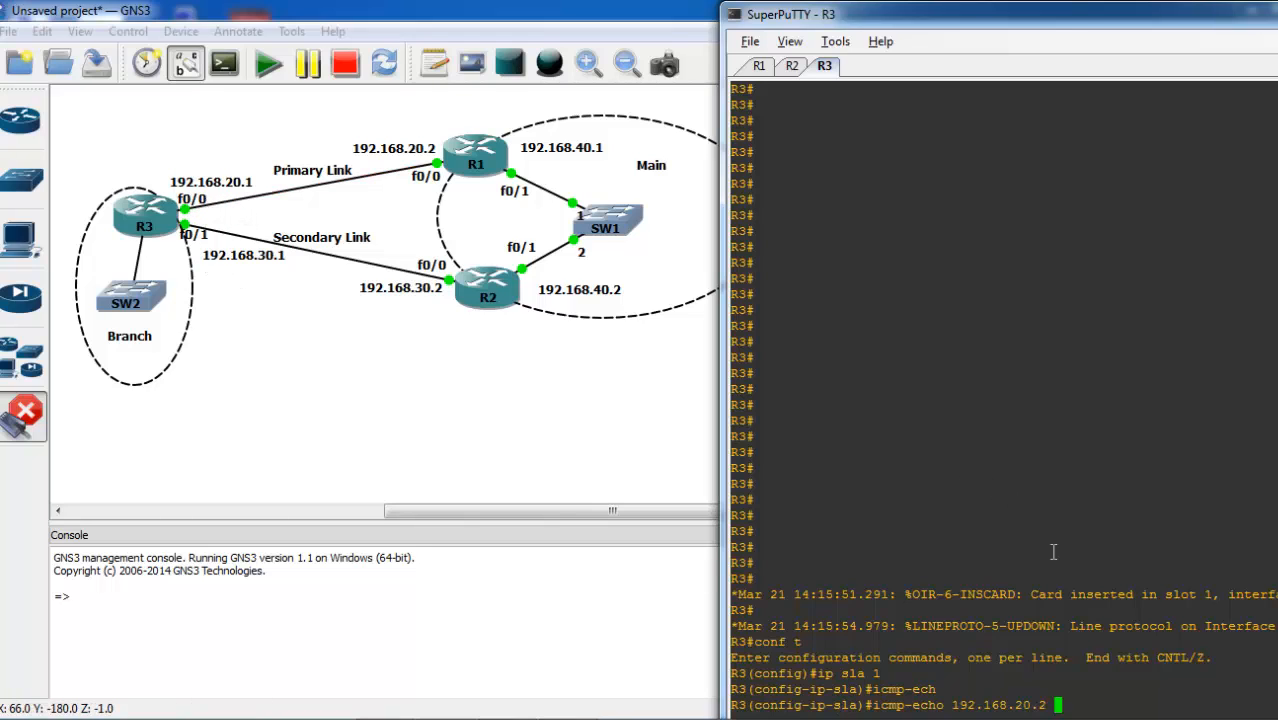
type("source-int")
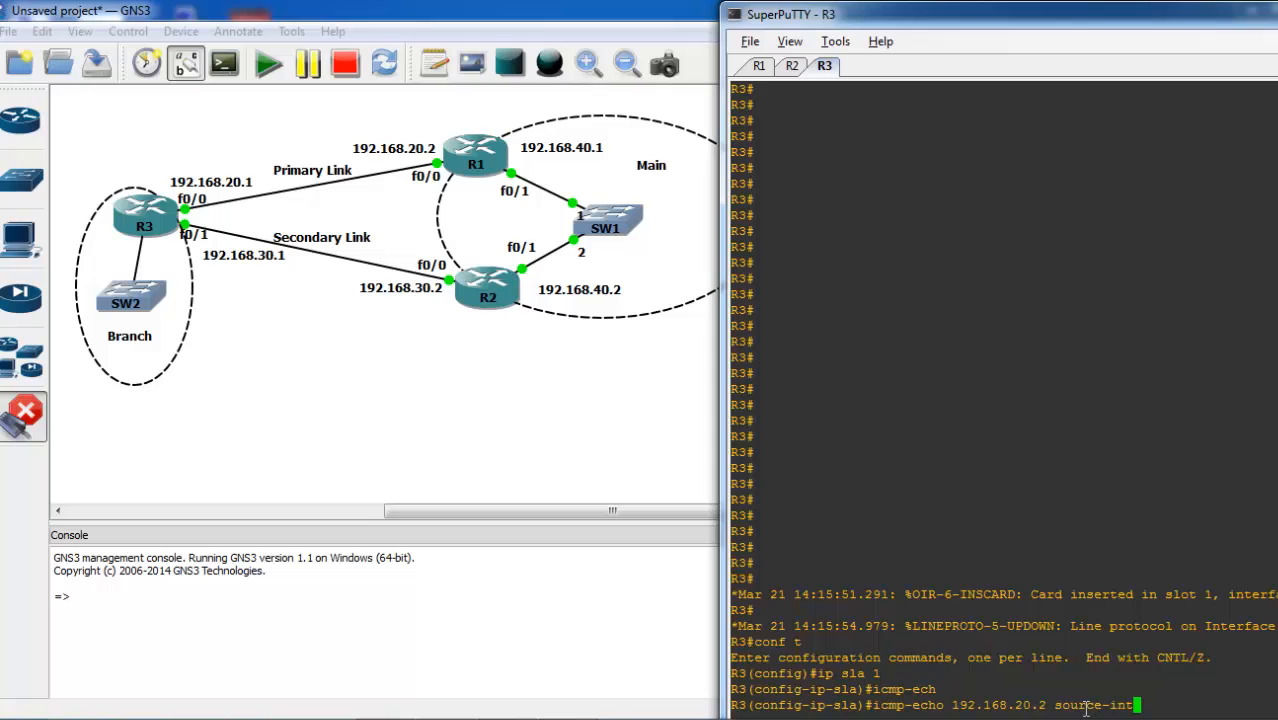
type("erface f0/0")
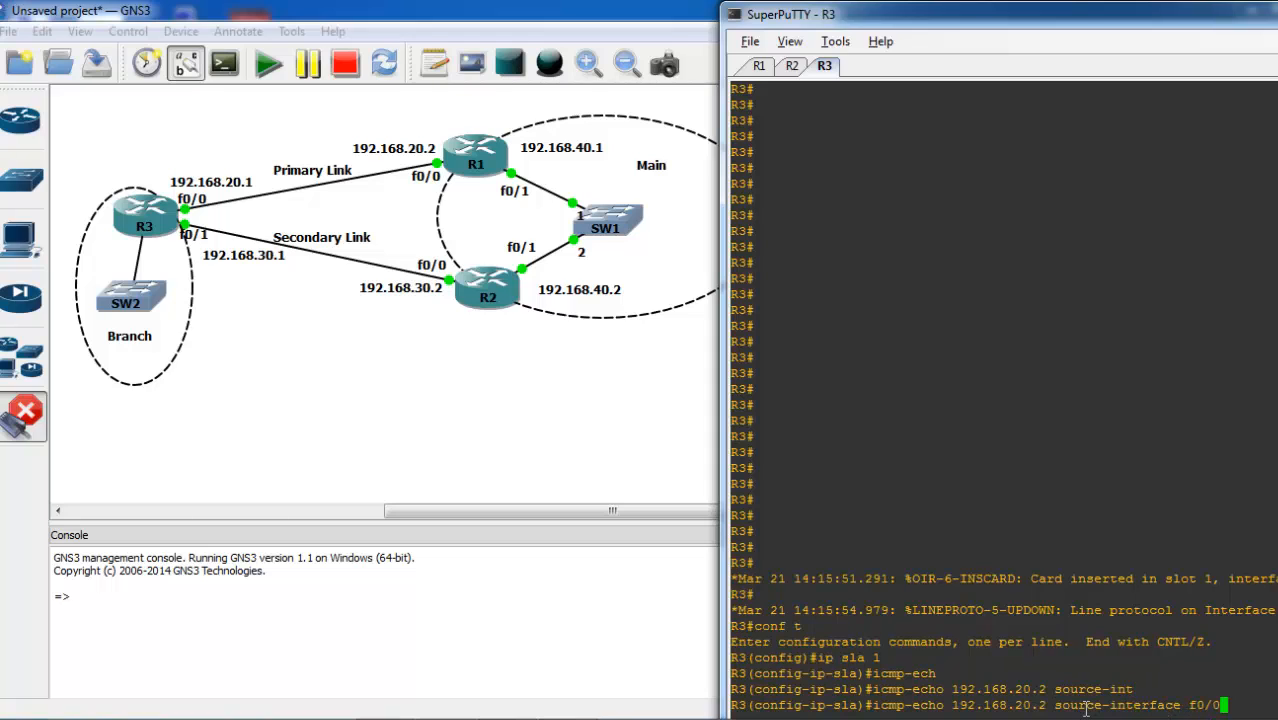
key("Return")
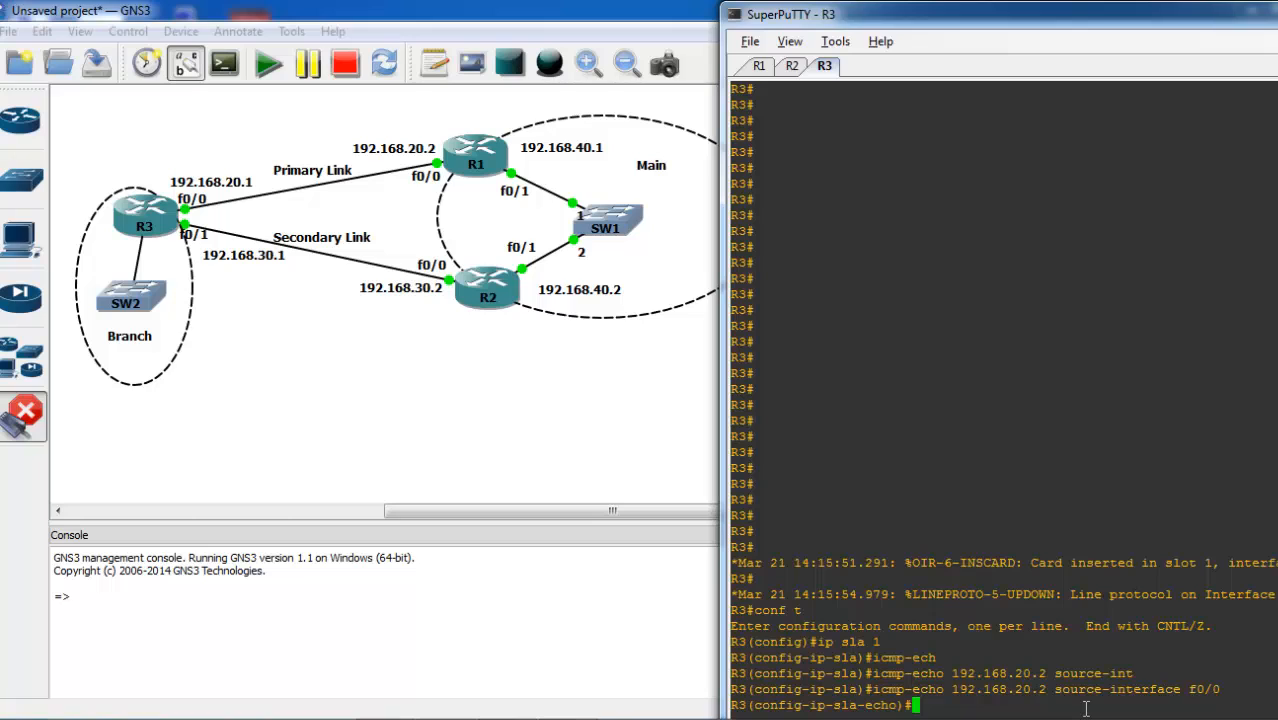
Set frequency 10 and timeout 6000, then schedule SLA 1 to start now, forever.
type("frequency 10")
type("timeout 6000")
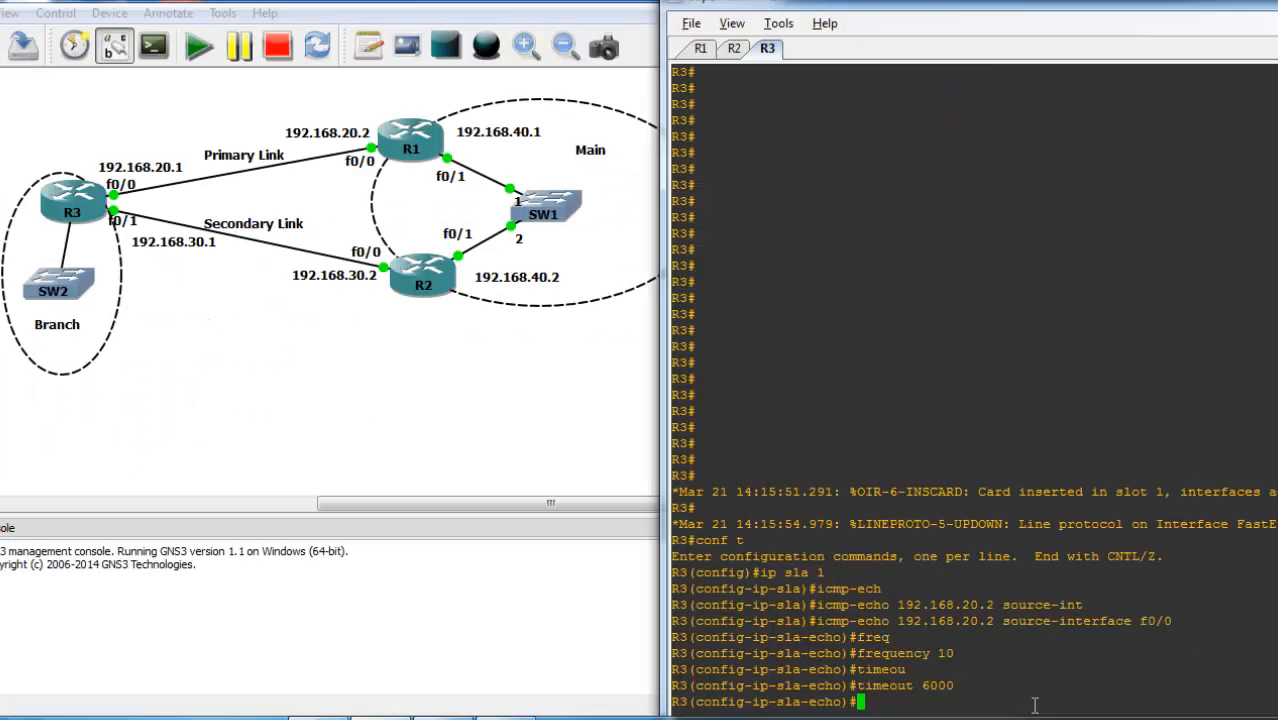
type("exit")
type("ip sla schedule")
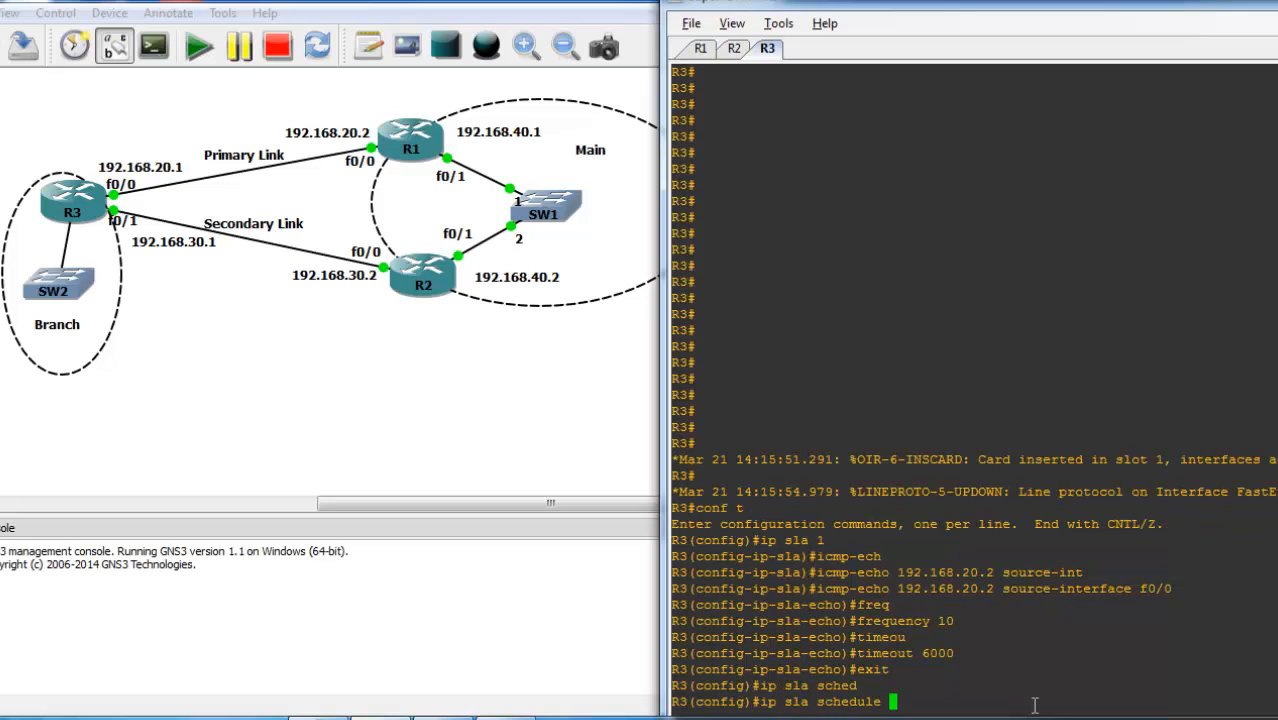
type("1 a")
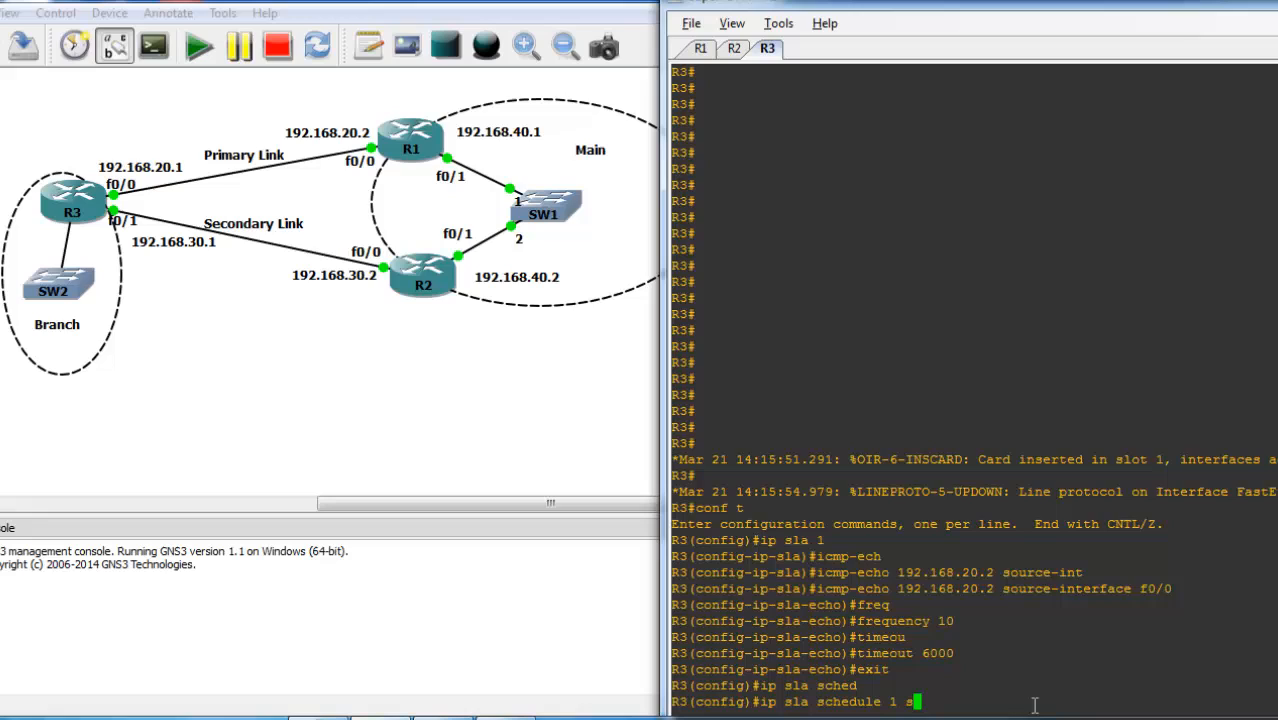
type("start-time no")
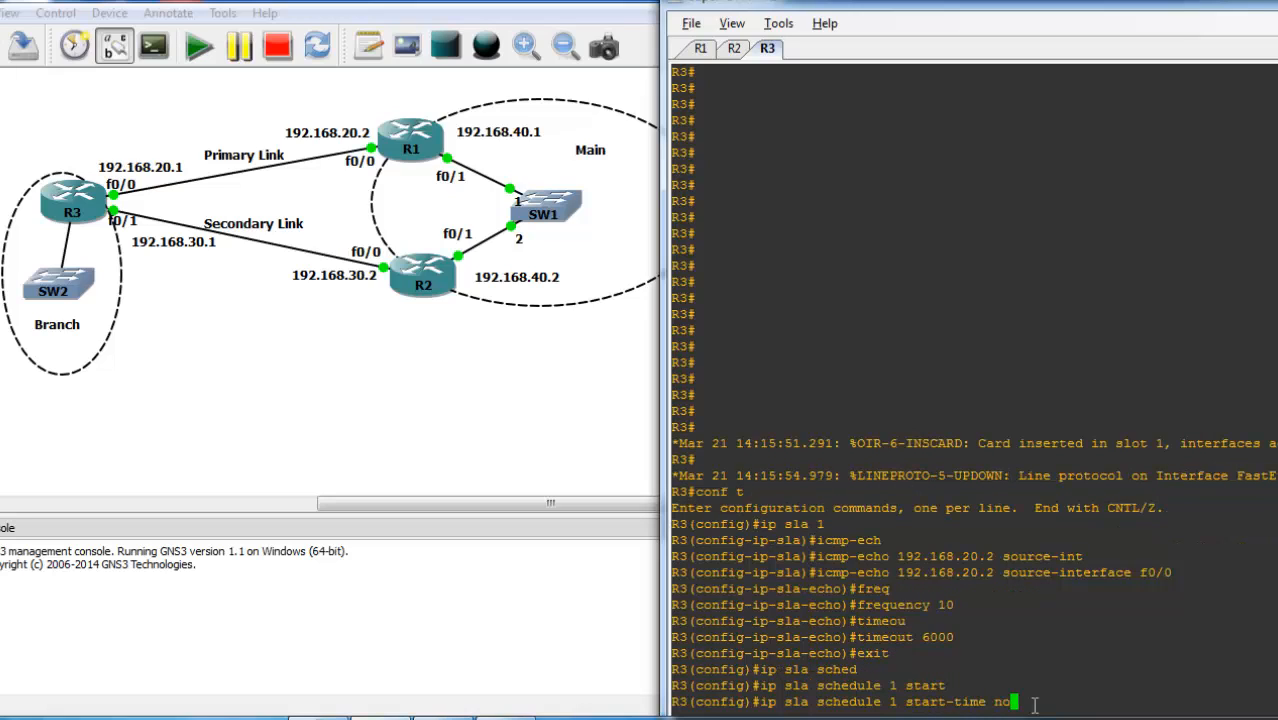
type("life fore")
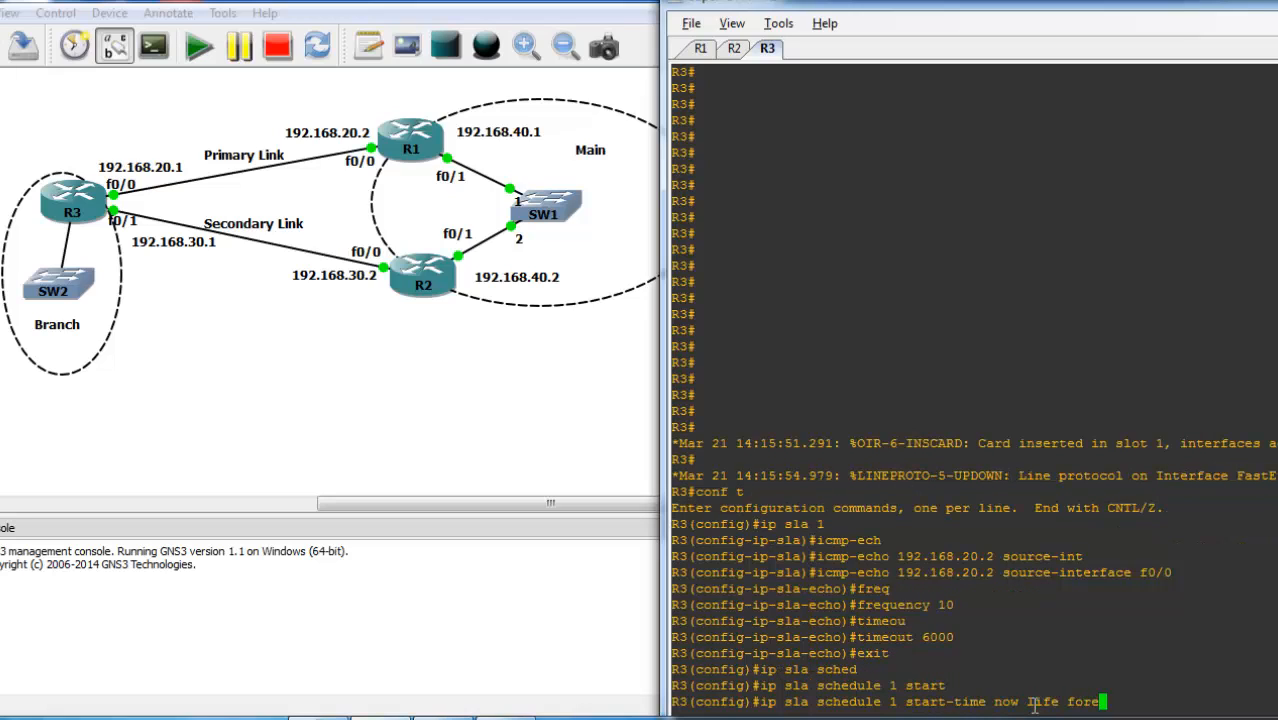
key("BackSpace")
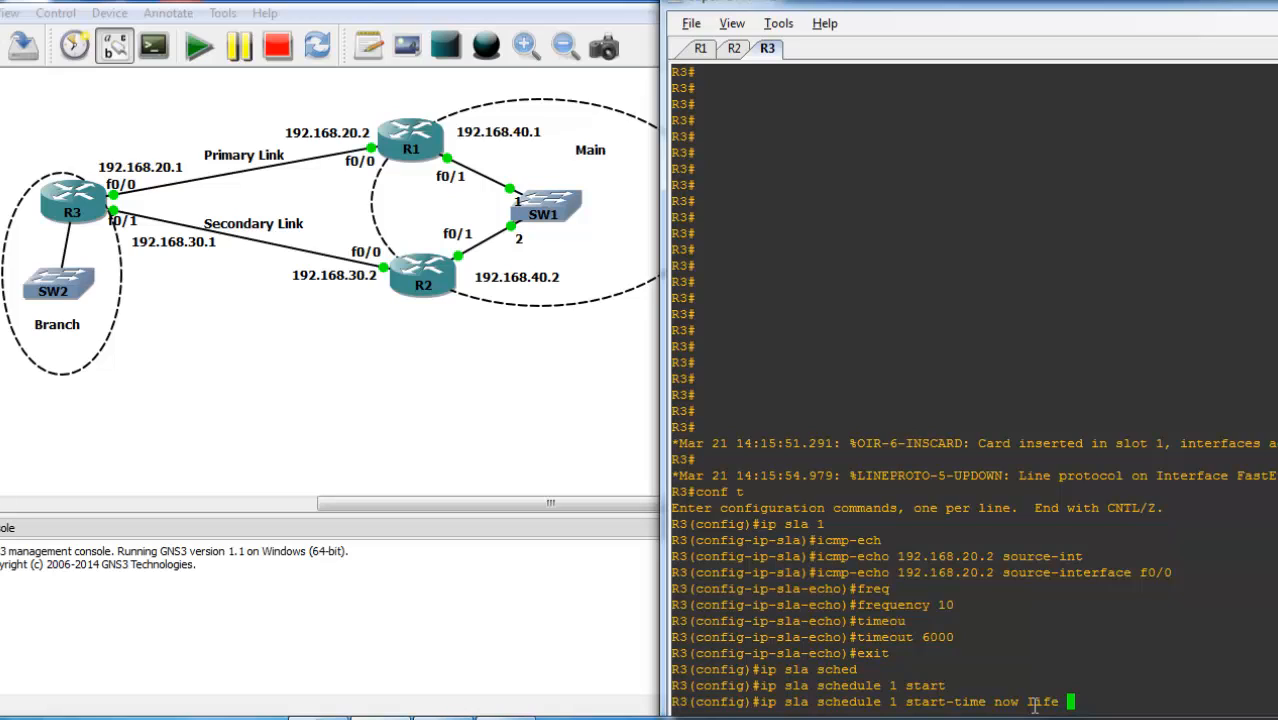
type(" forever")
key("Return")
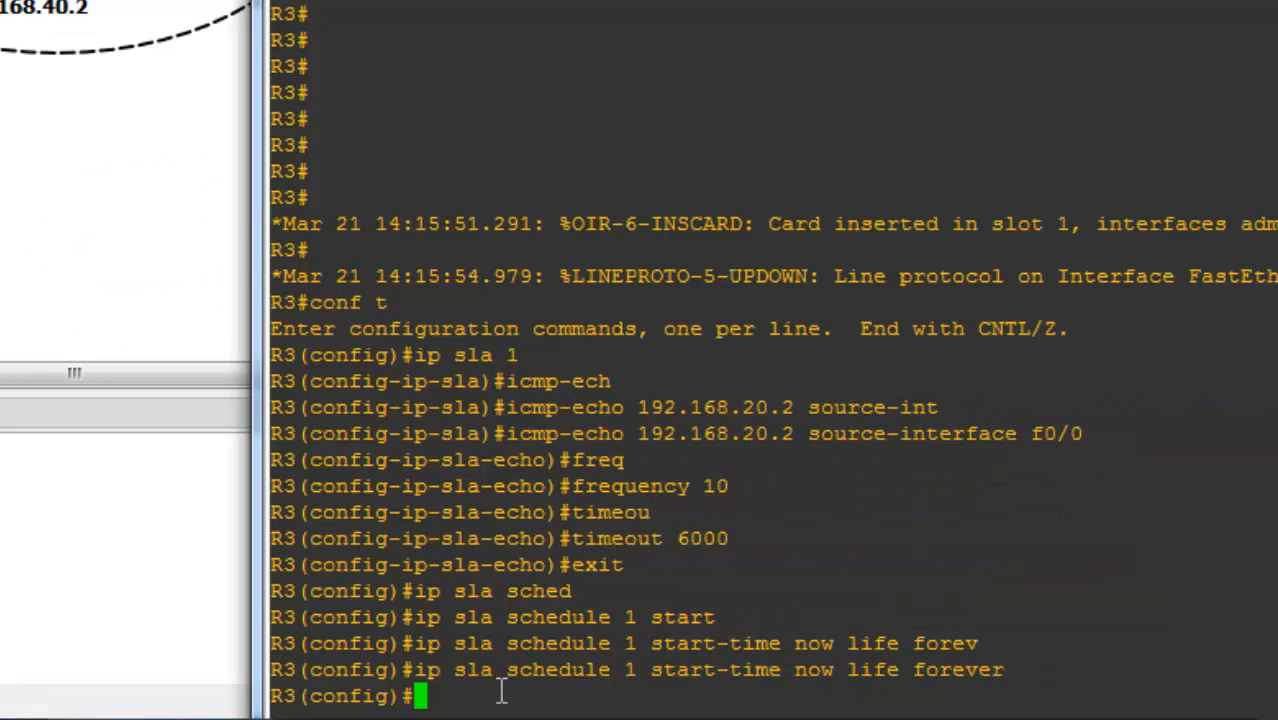
Create track 10 on IP SLA 1 reachability and confirm sh track reports Up.
type("track 10")
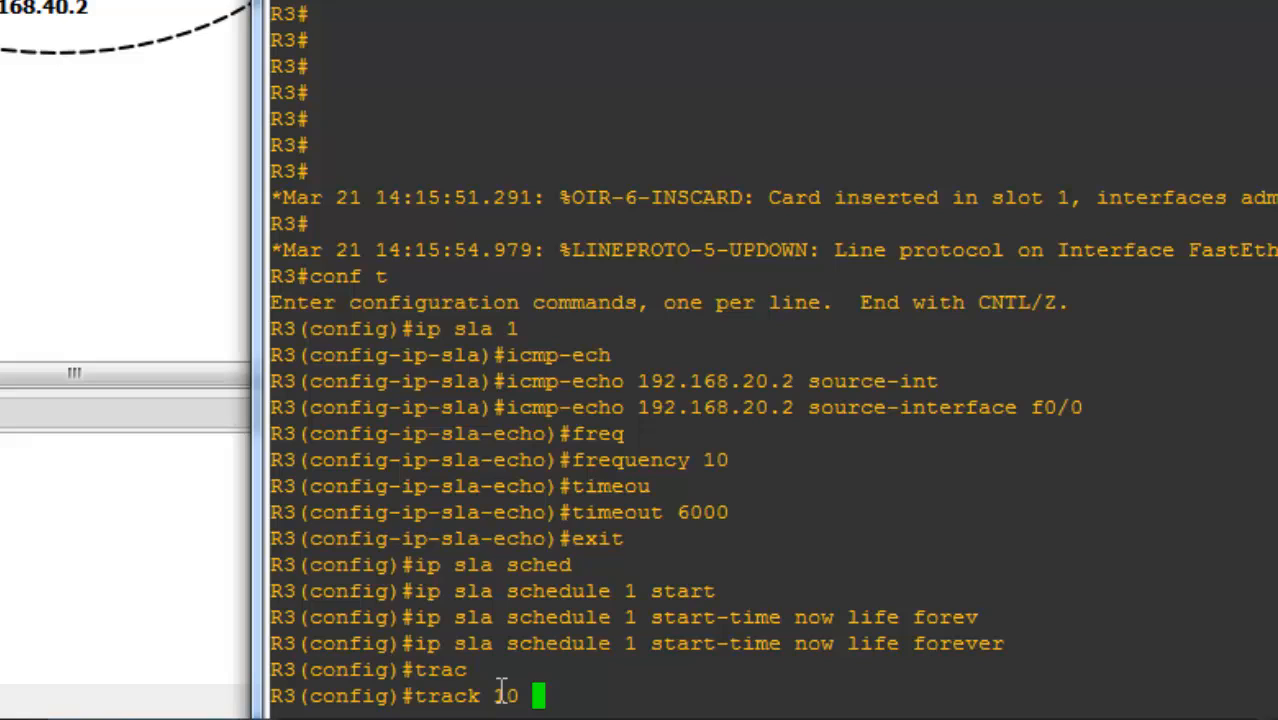
type("sla")
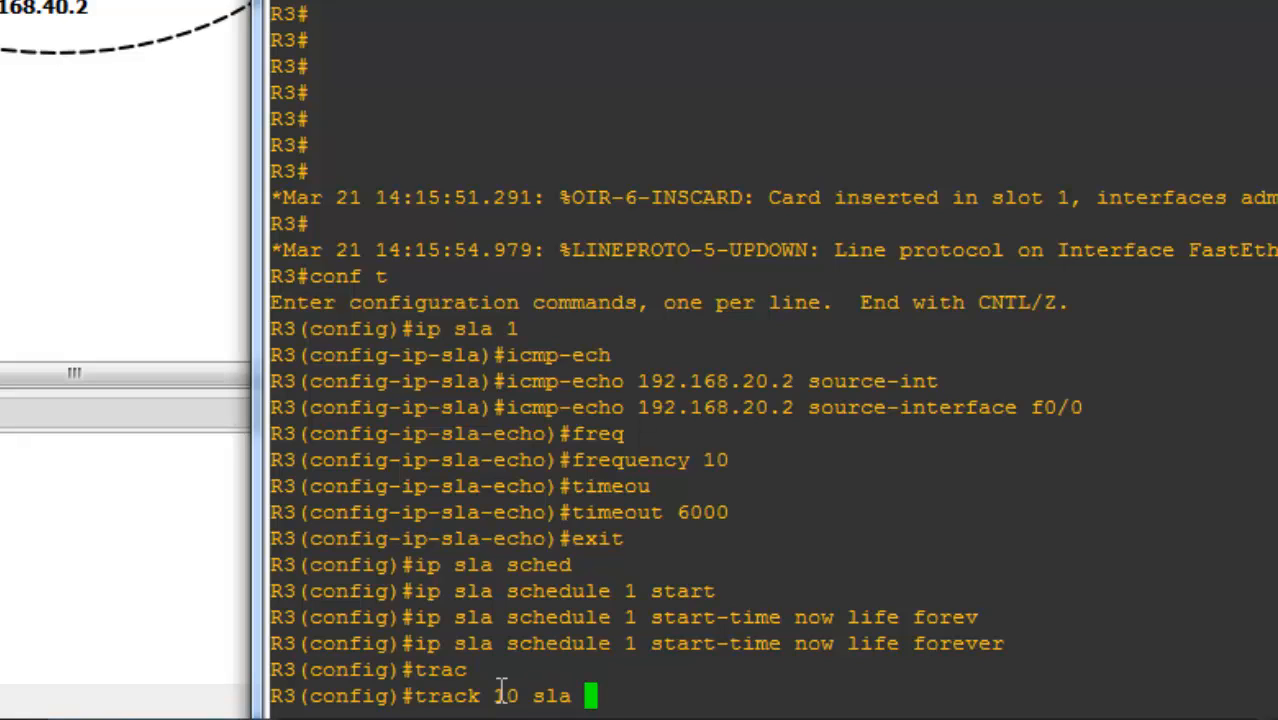
key("BackSpace")
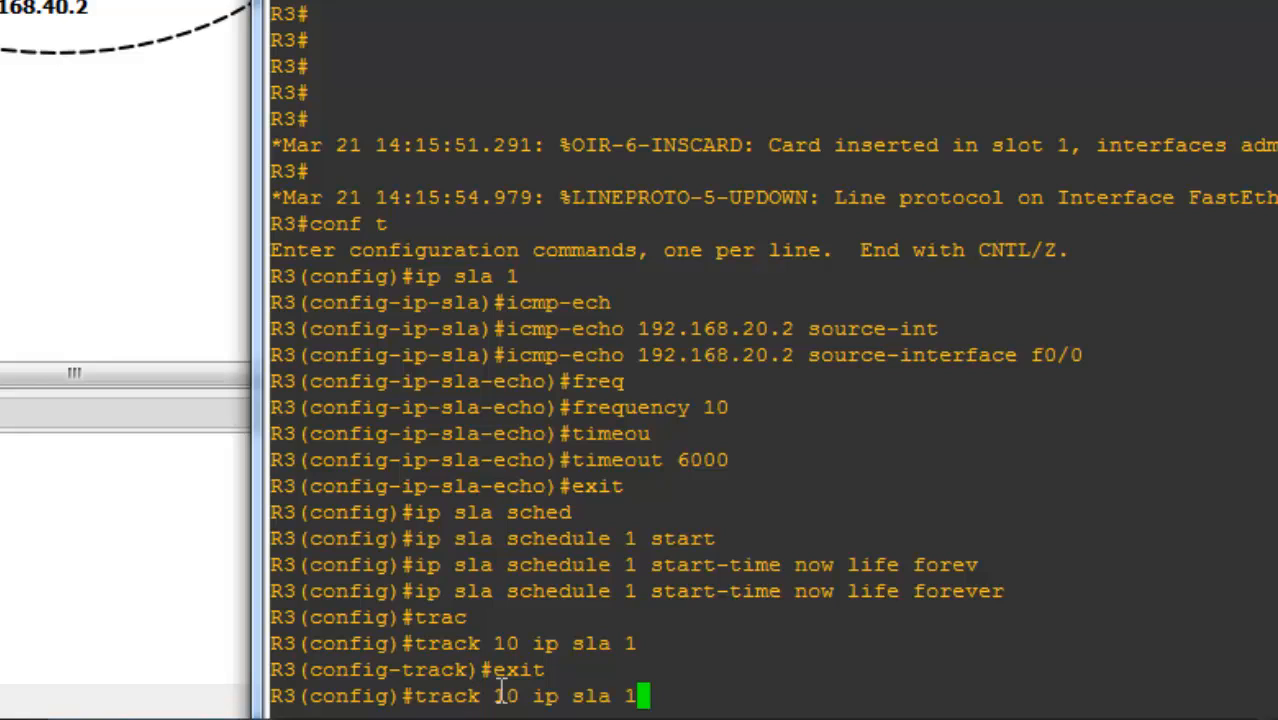
type("reac")
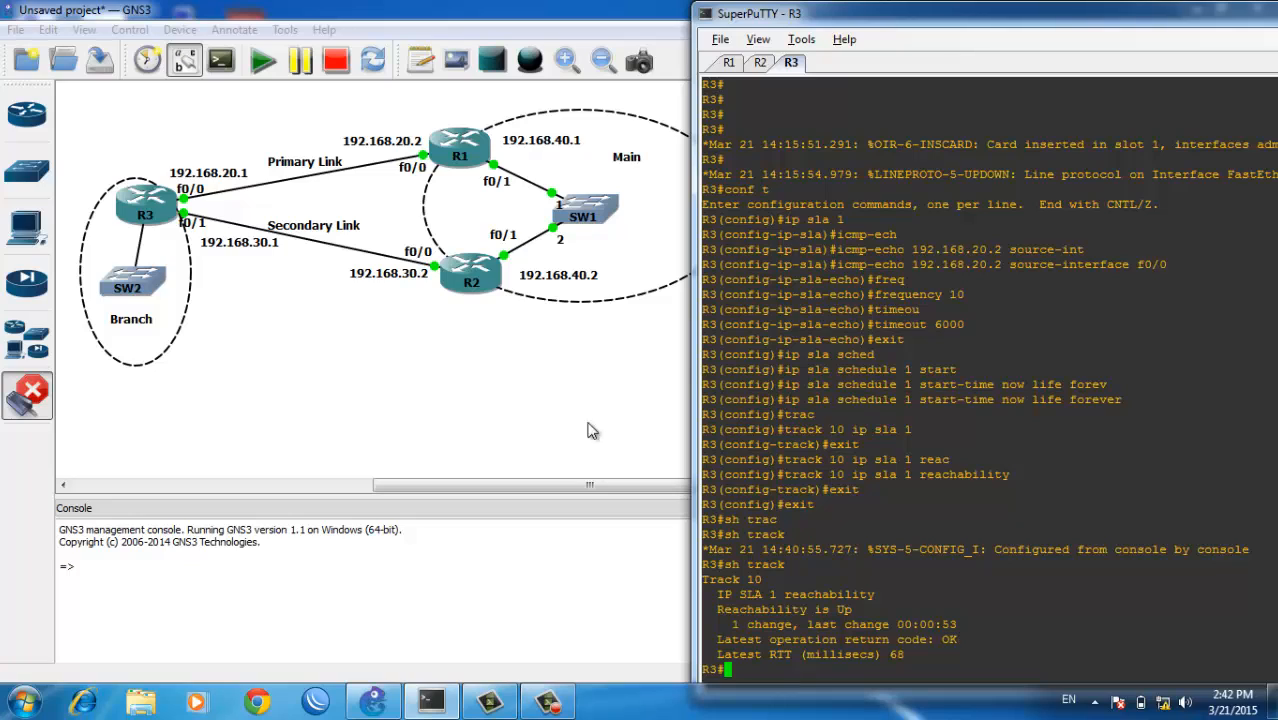
mouse_move(437, 172)
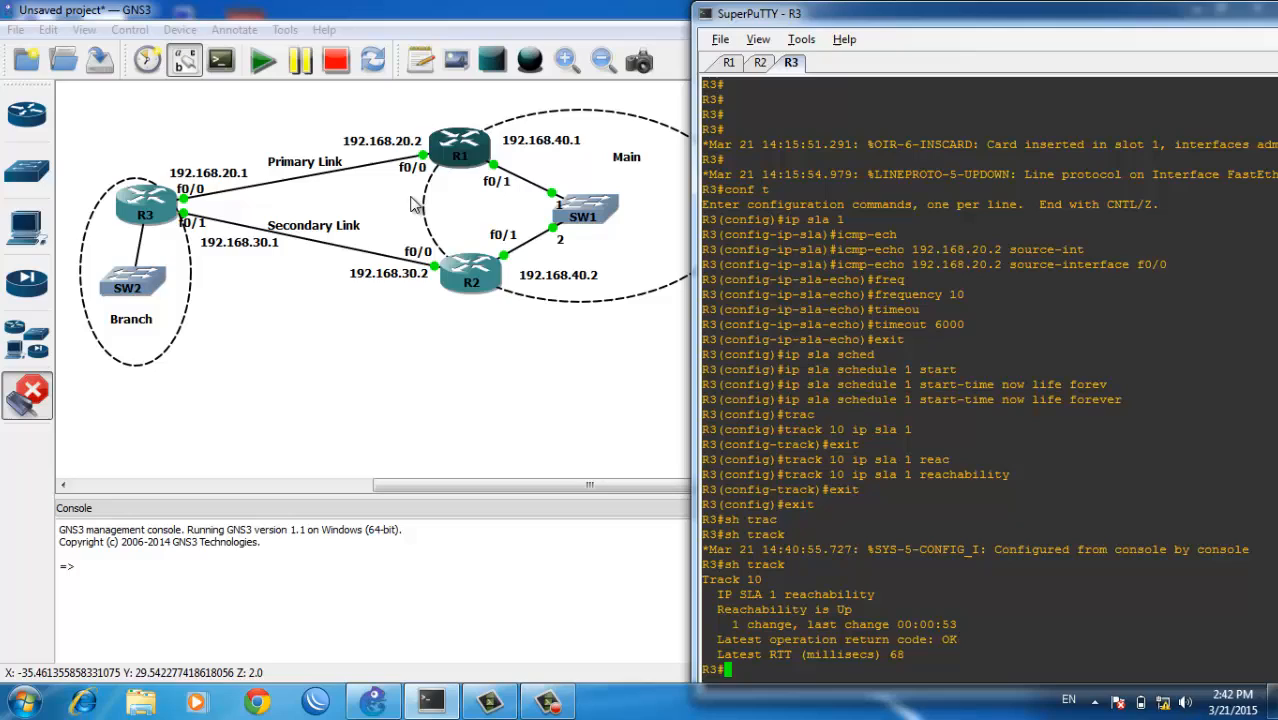
mouse_move(278, 281)
type("ip route 192.168.40.0 ")
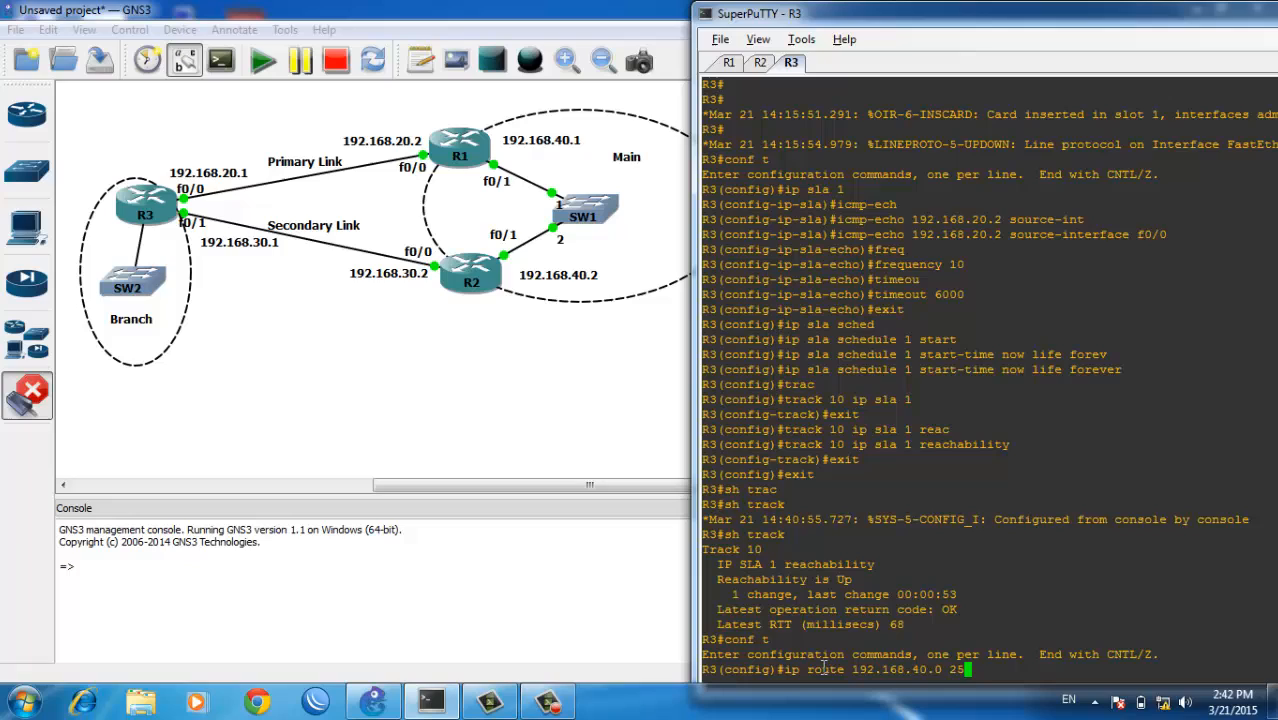
Add route 192.168.40.0 255.255.255.0 via 192.168.20.2 tied to track 10.
type("255.255.255.0")
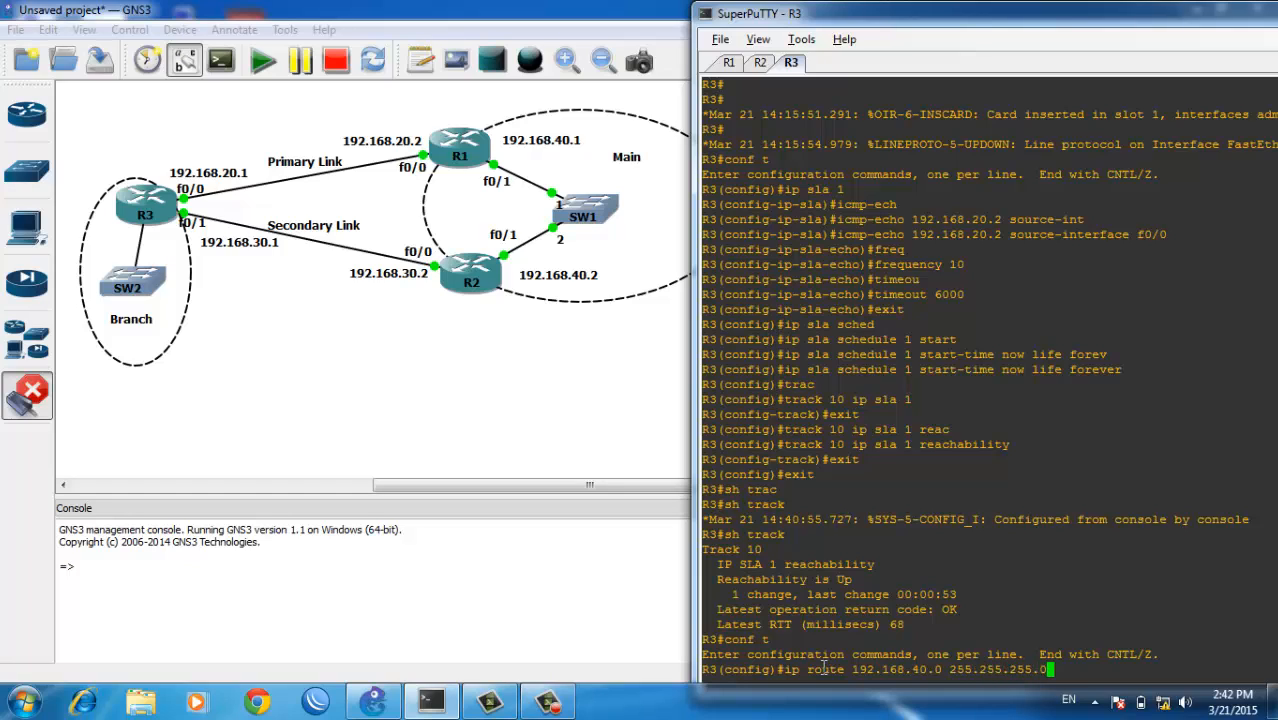
type("192.168.20.2 track 10")
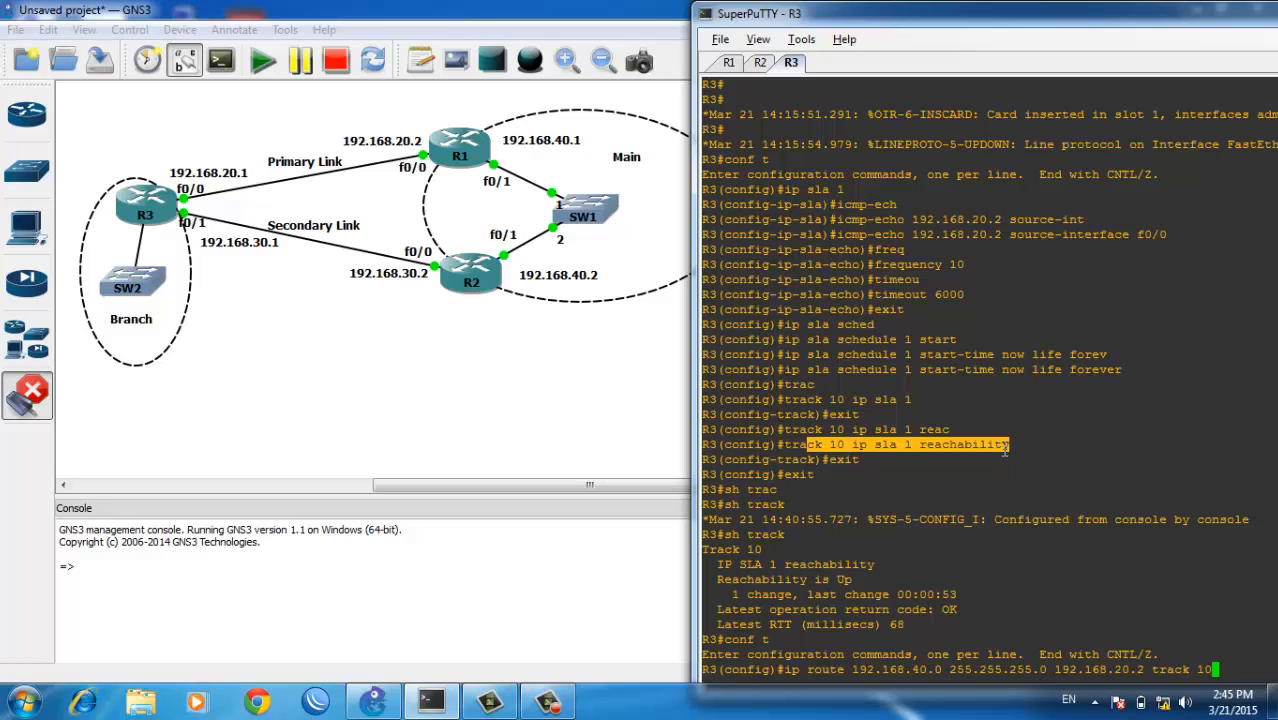
mouse_move(965, 445)
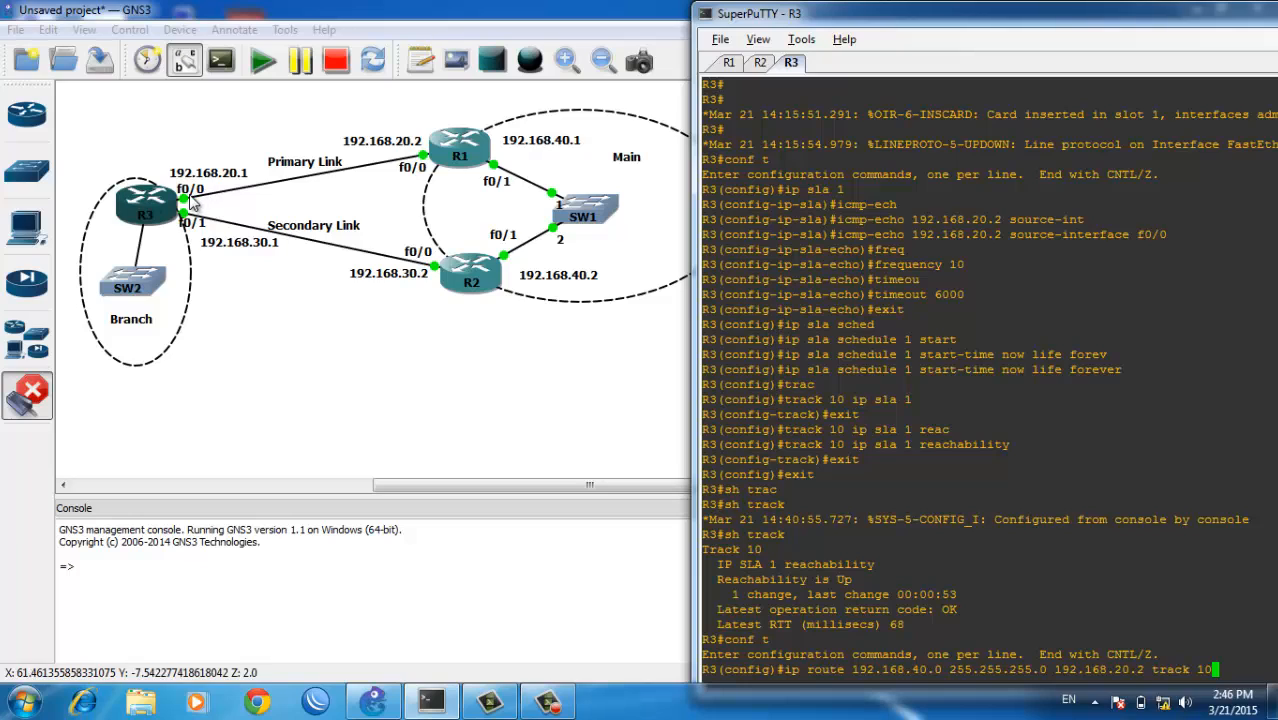
mouse_move(475, 108)
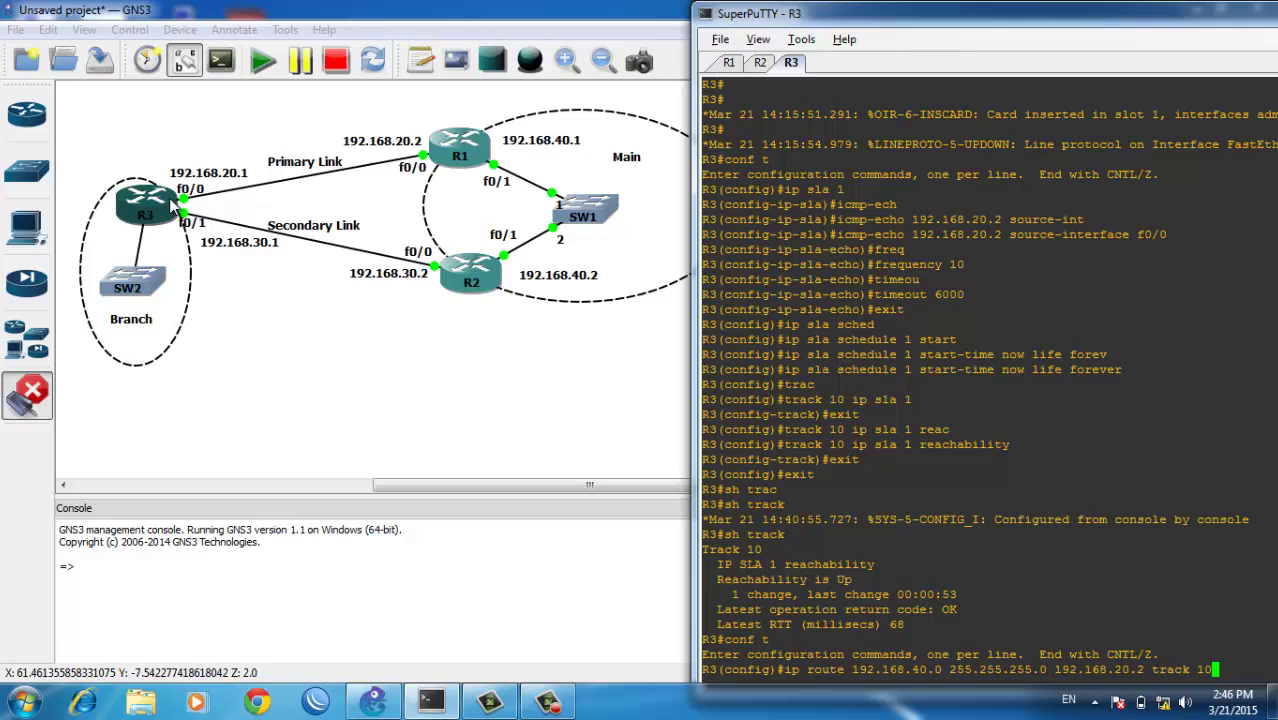
mouse_move(229, 114)
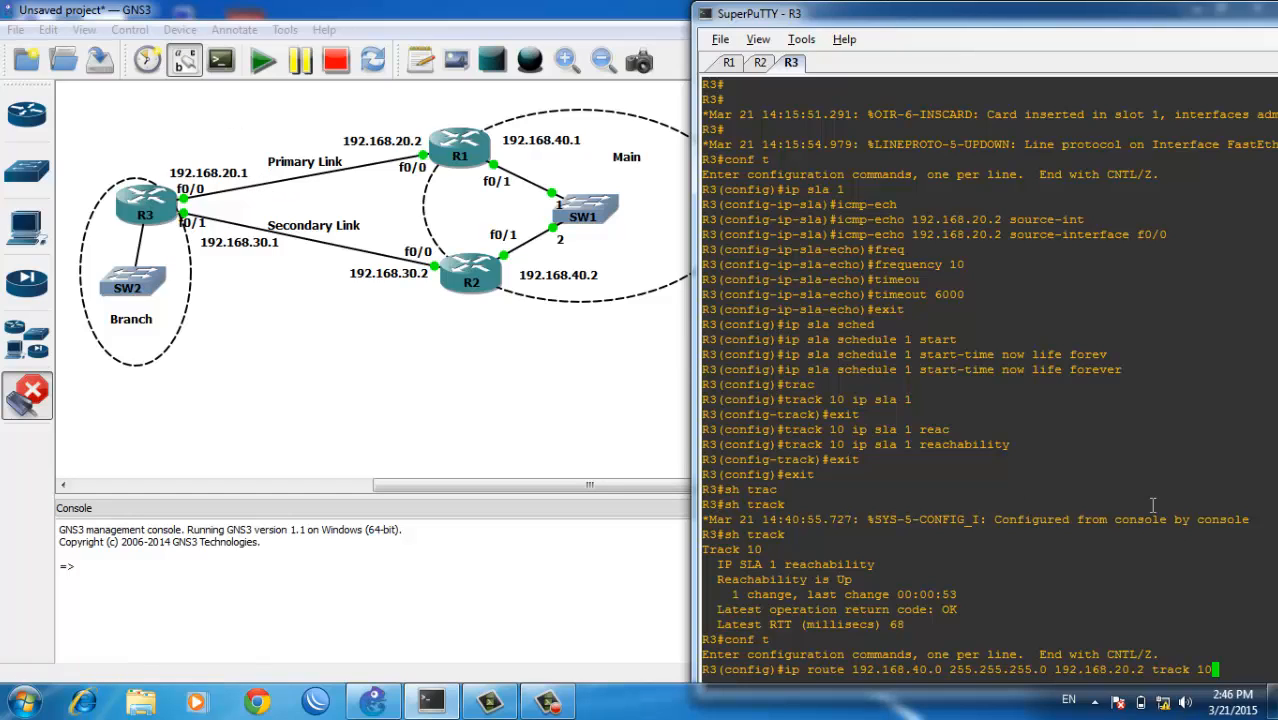
key("Return")
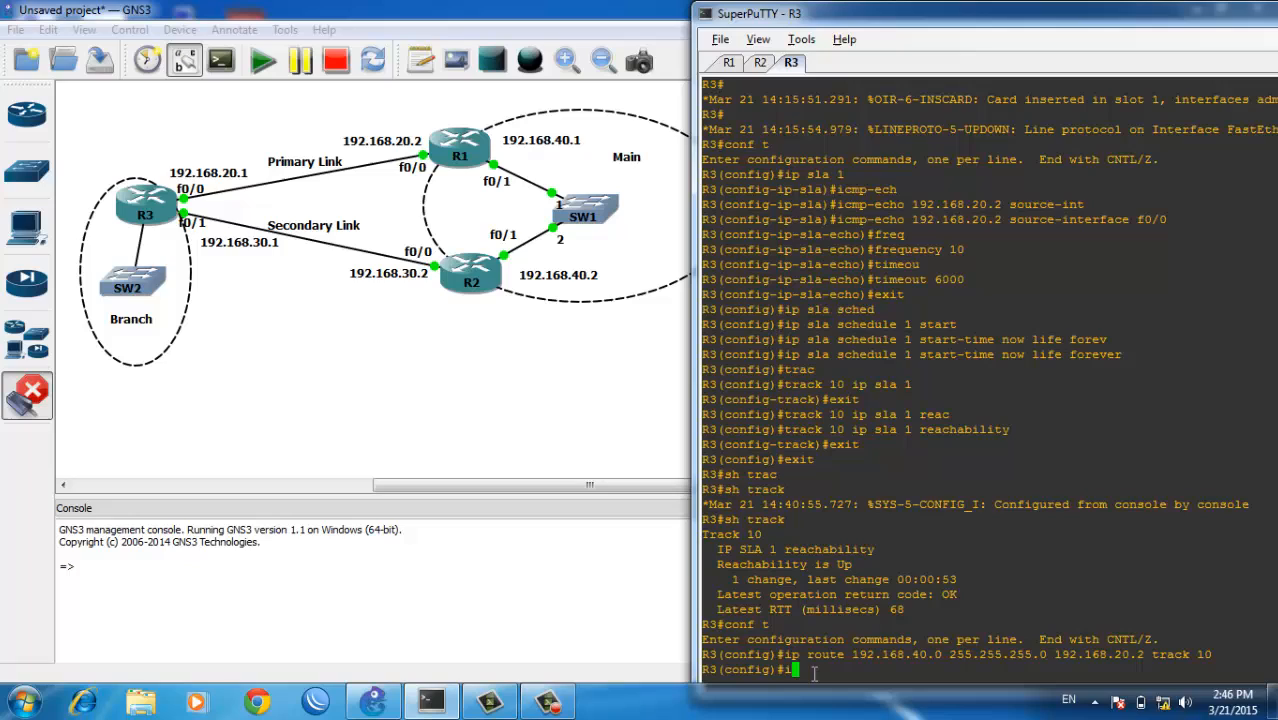
Add a backup route to 192.168.40.0/24 via 192.168.30.2 with distance 5.
type("ip route 192.168.40.0 255.255.255.0 192.168")
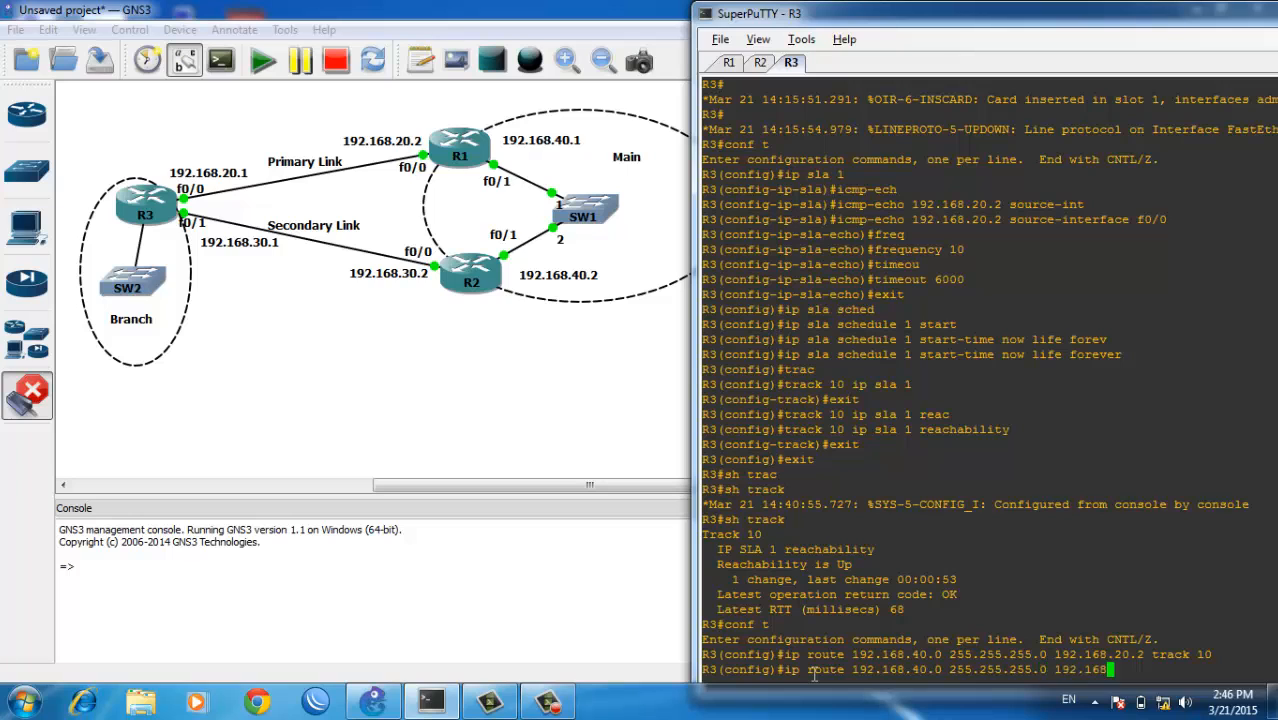
type("30.2")
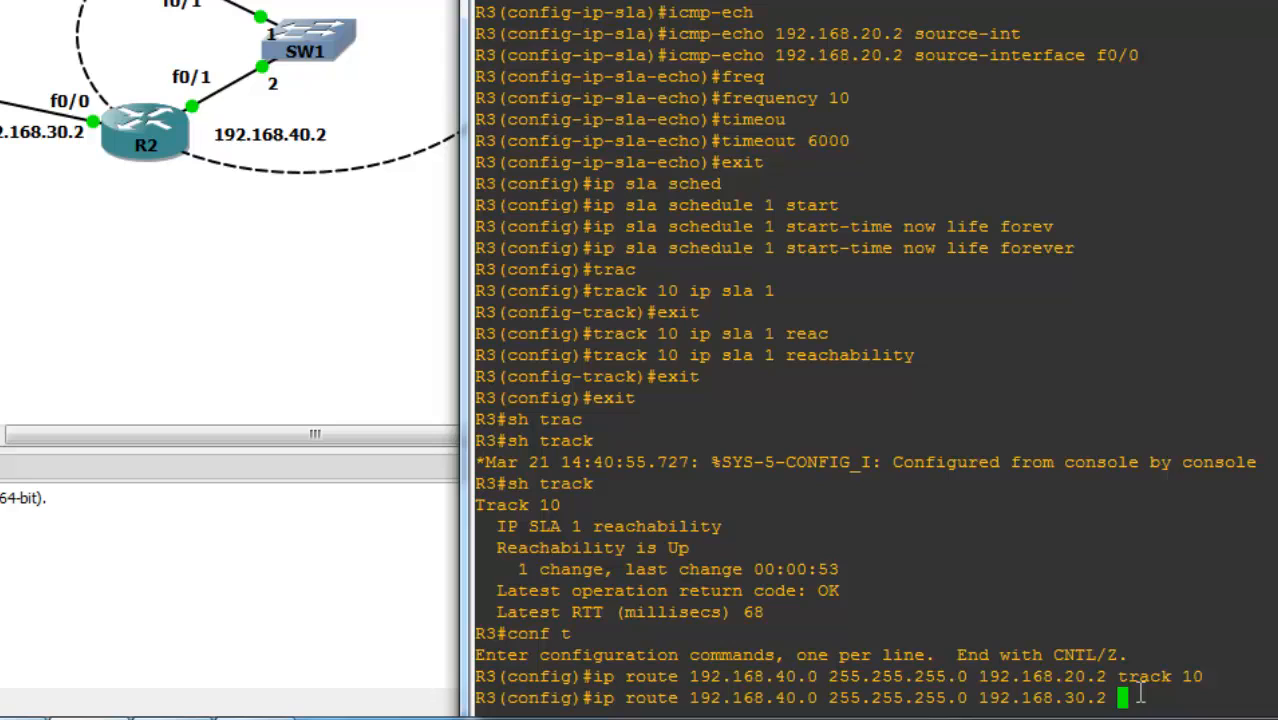
type("5")
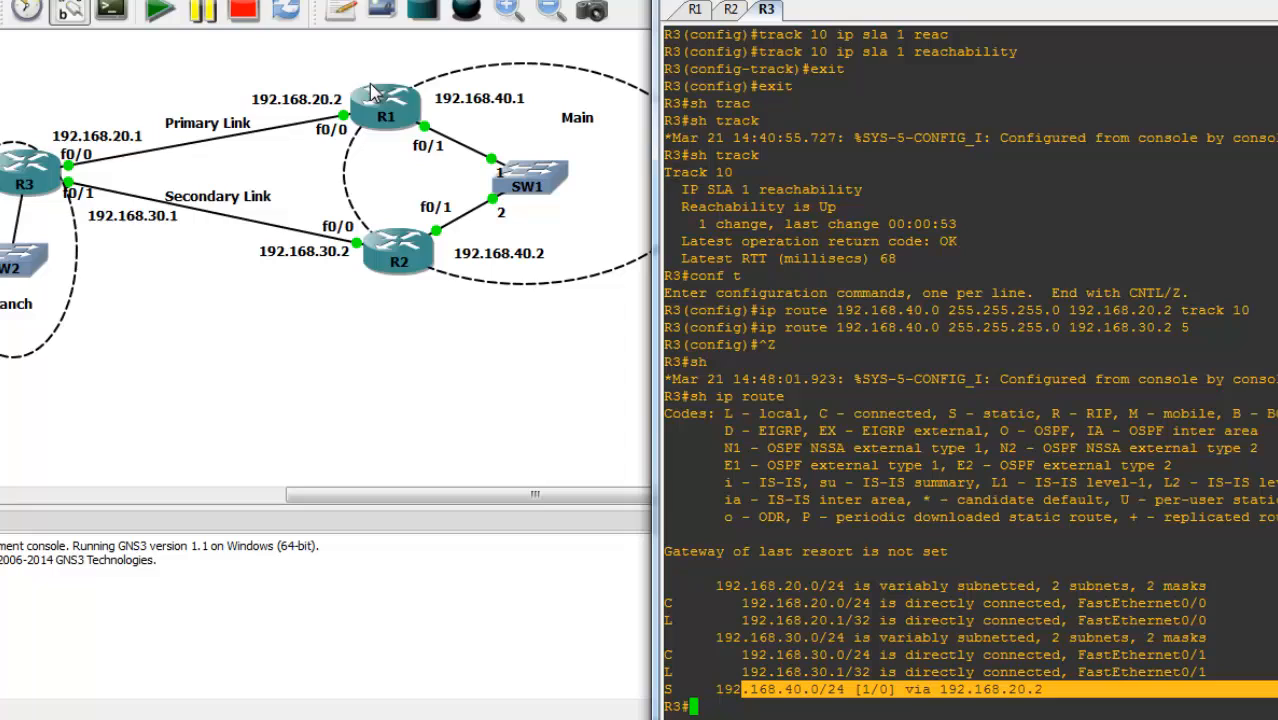
mouse_move(573, 219)
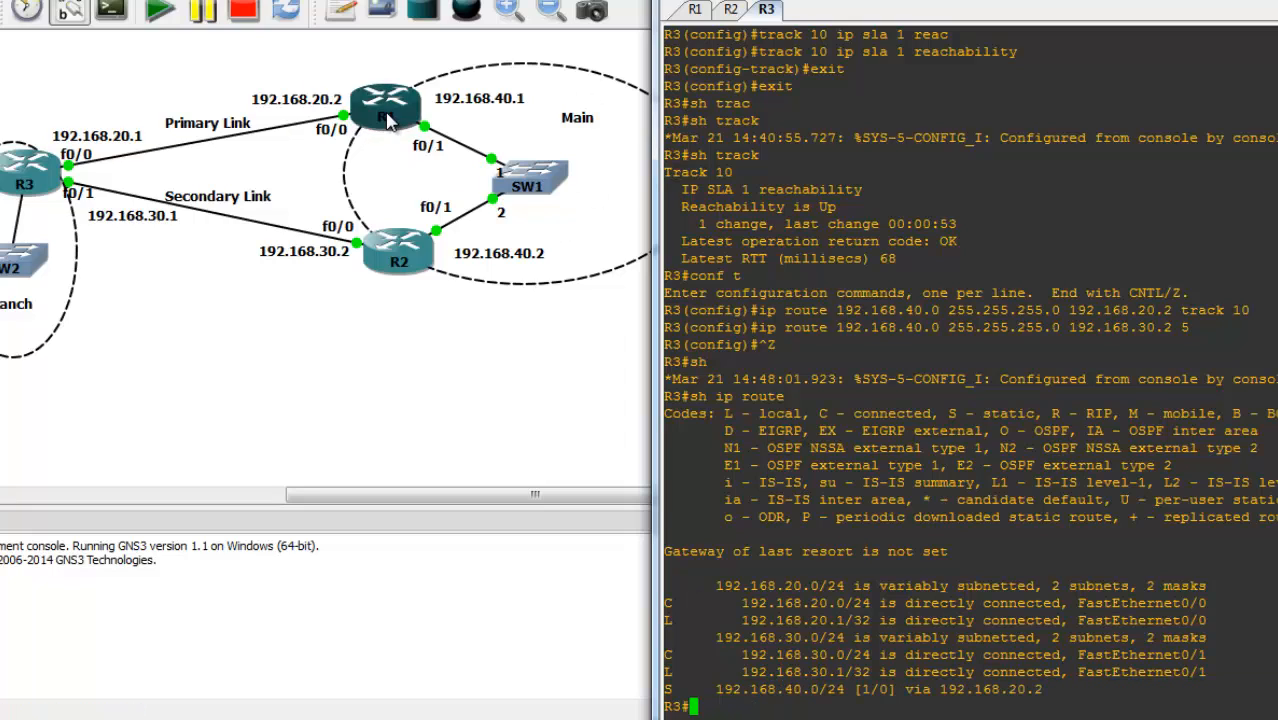
left_click(694, 9)
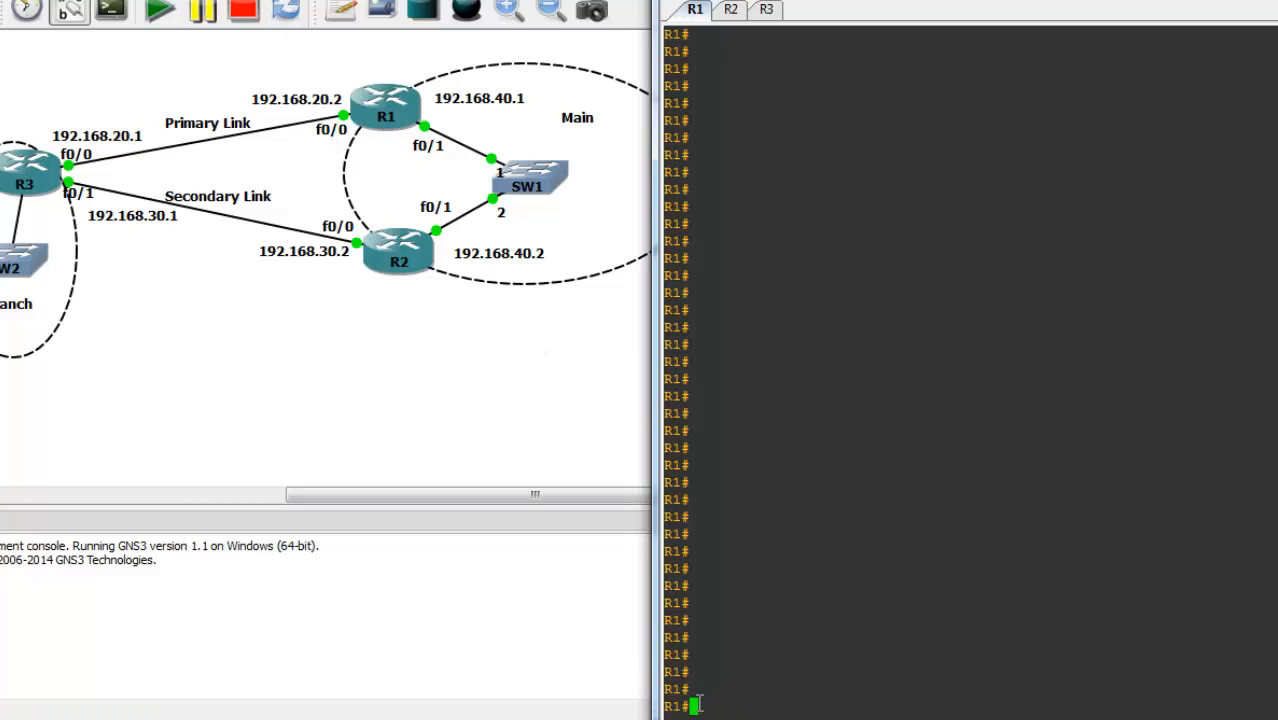
Remove the IP address from R1's interface f0/0 with 'no ip address'.
type("conf t")
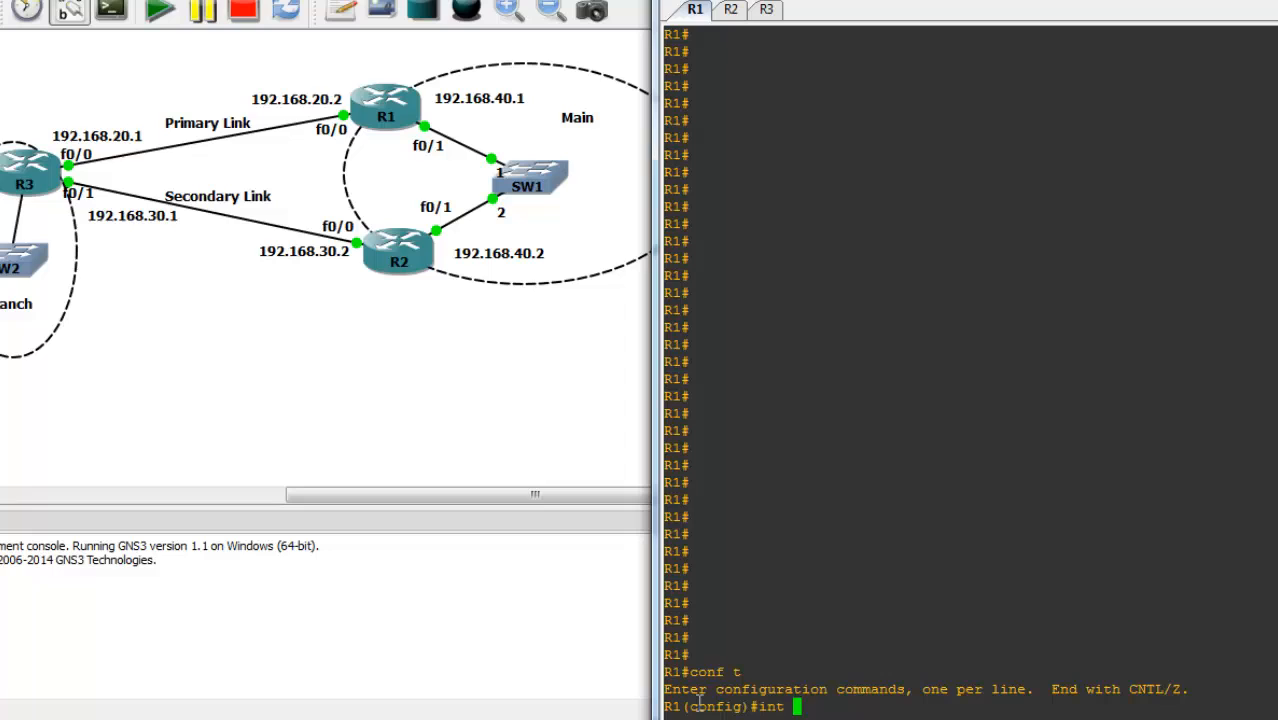
type("f0/0")
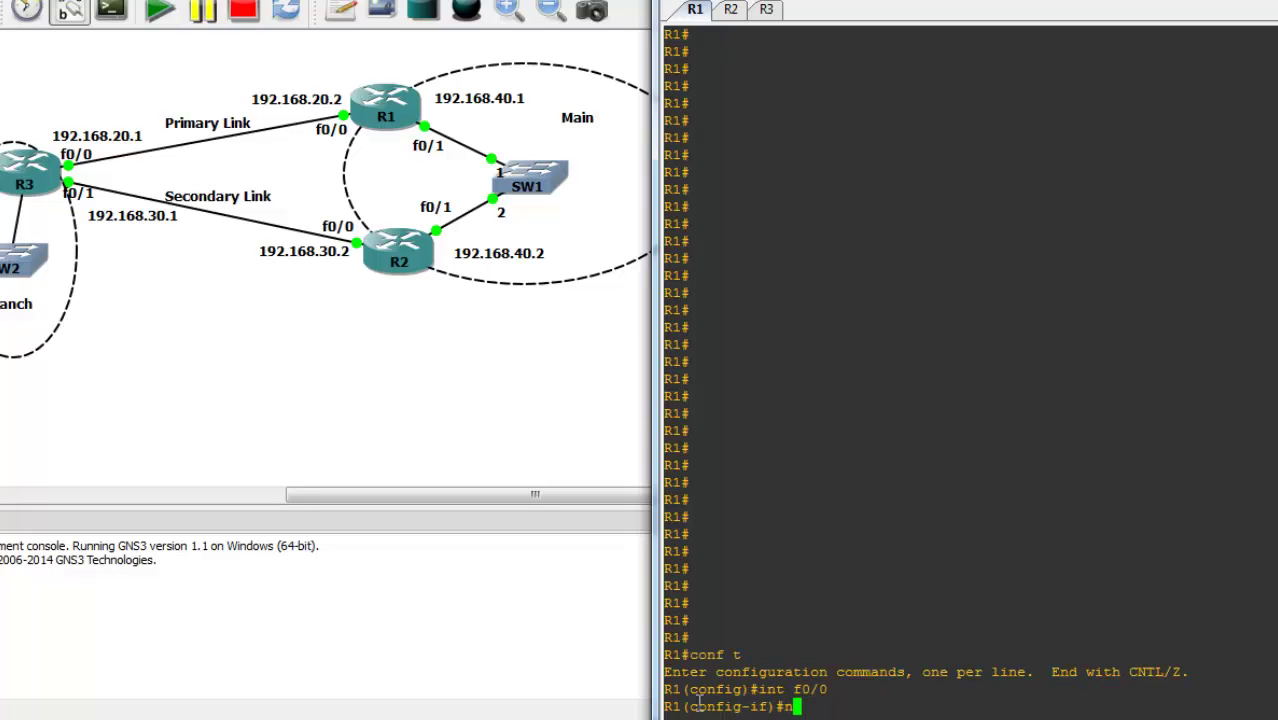
type("no ip address")
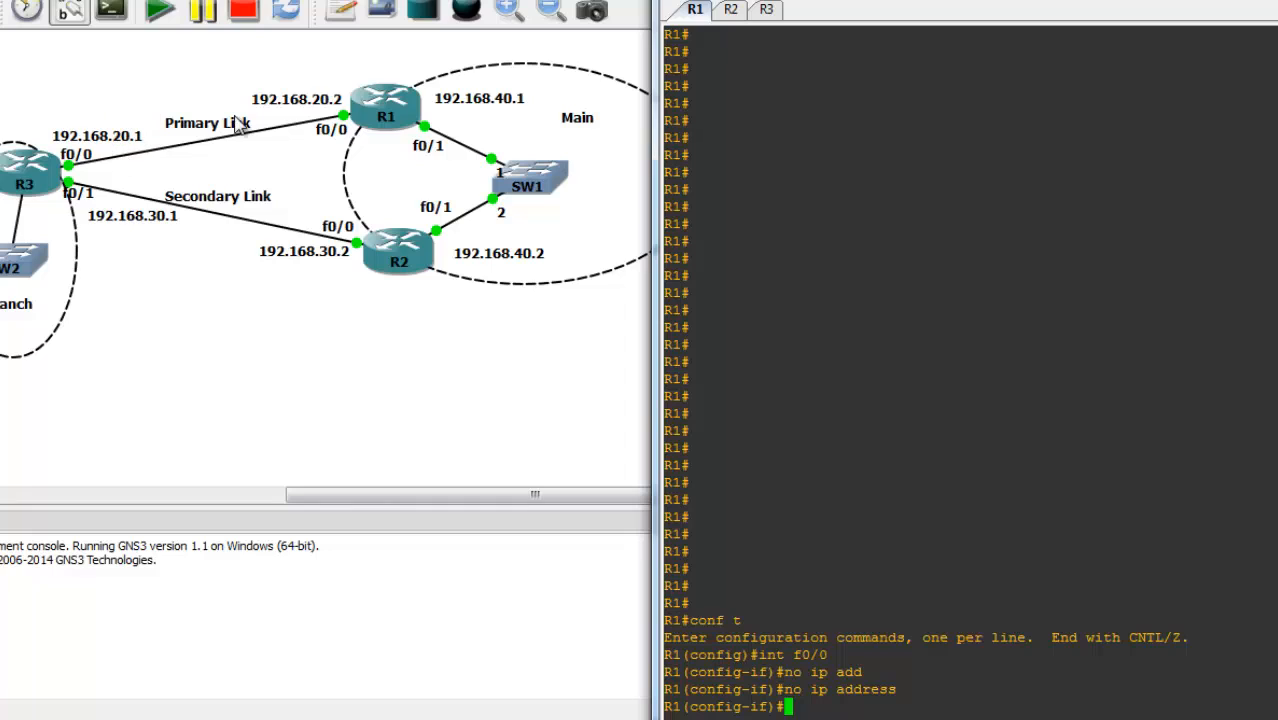
mouse_move(145, 130)
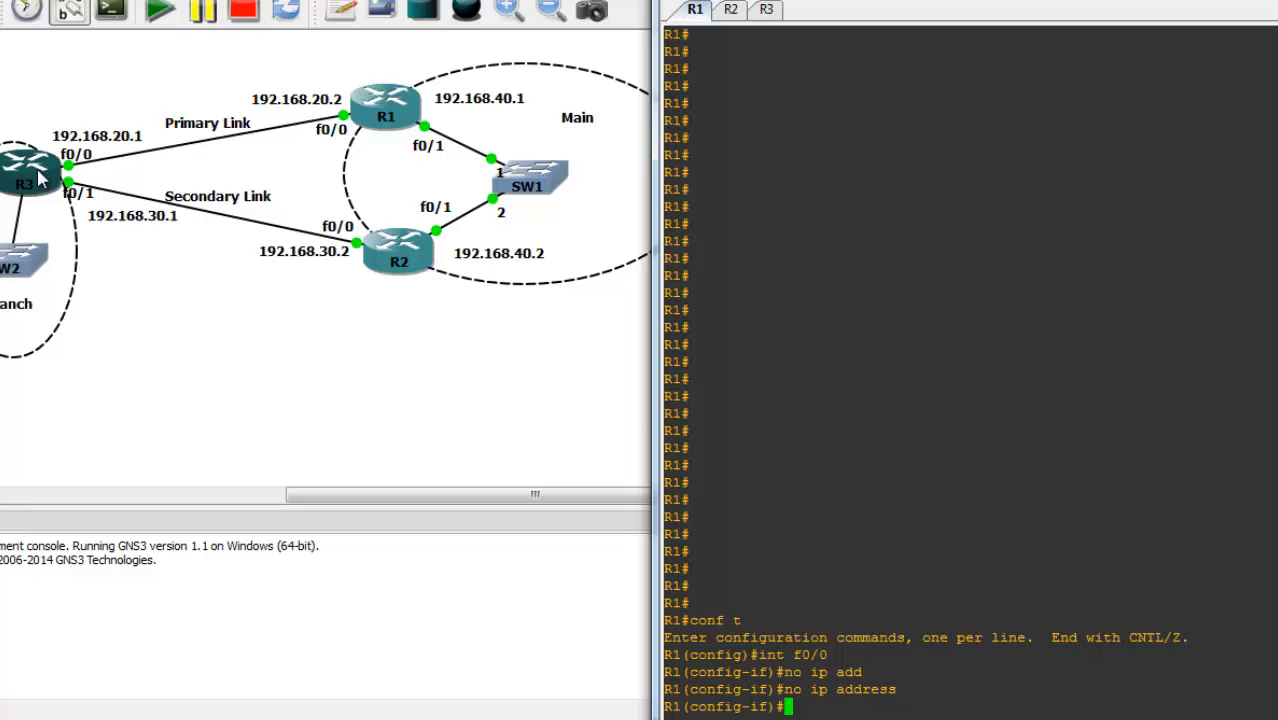
left_click(766, 9)
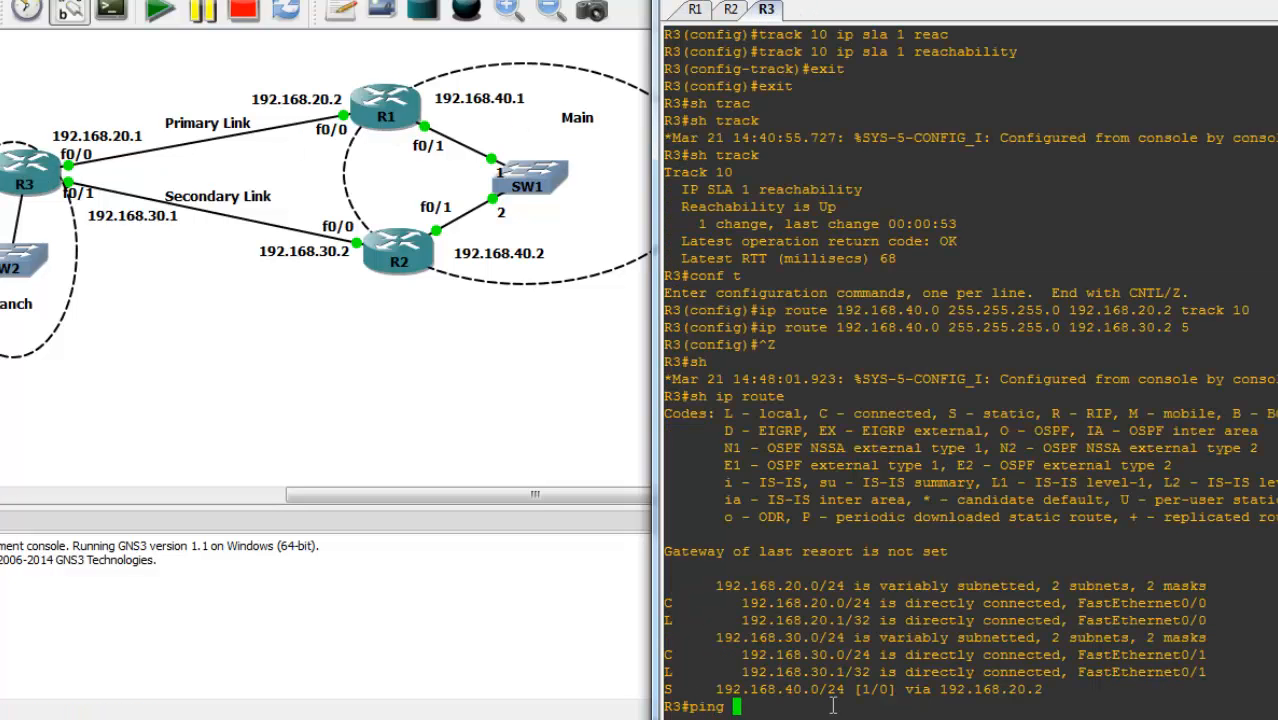
Ping 192.168.20.2 from R3 and confirm 192.168.40.0/24 now routes via 192.168.30.2.
type("192.168.20.2")
type("sh")
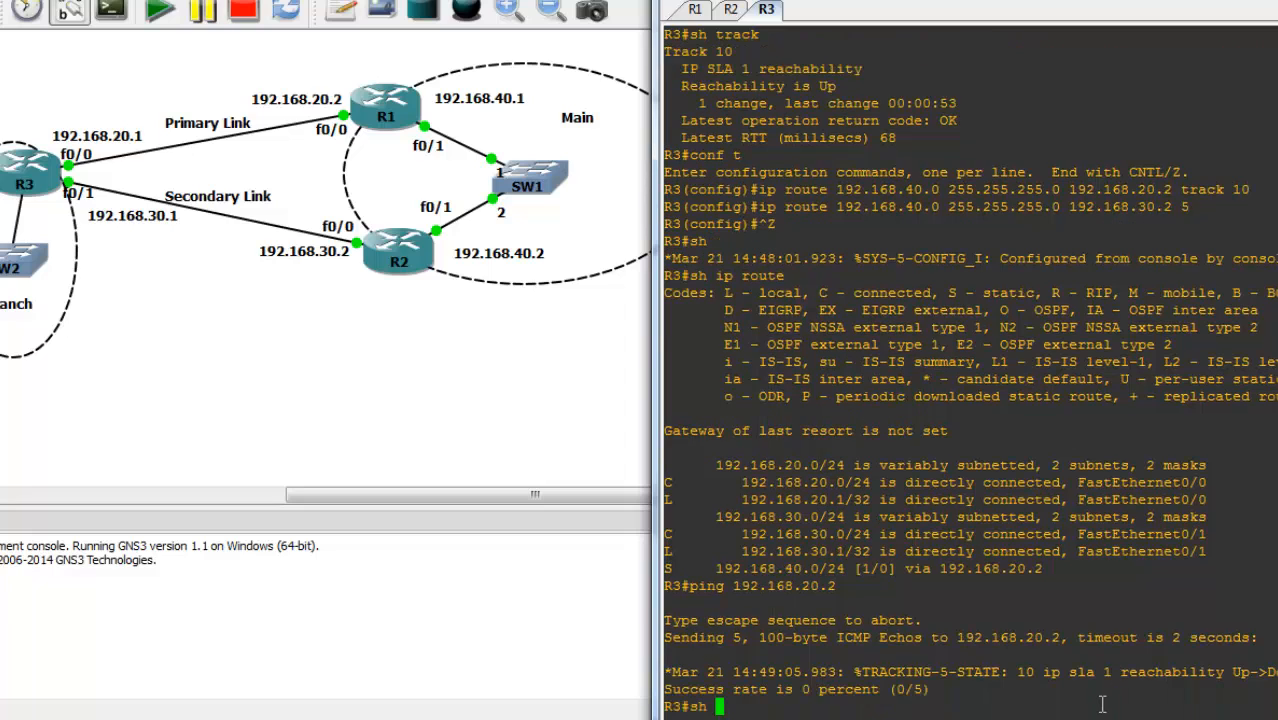
type("ip route")
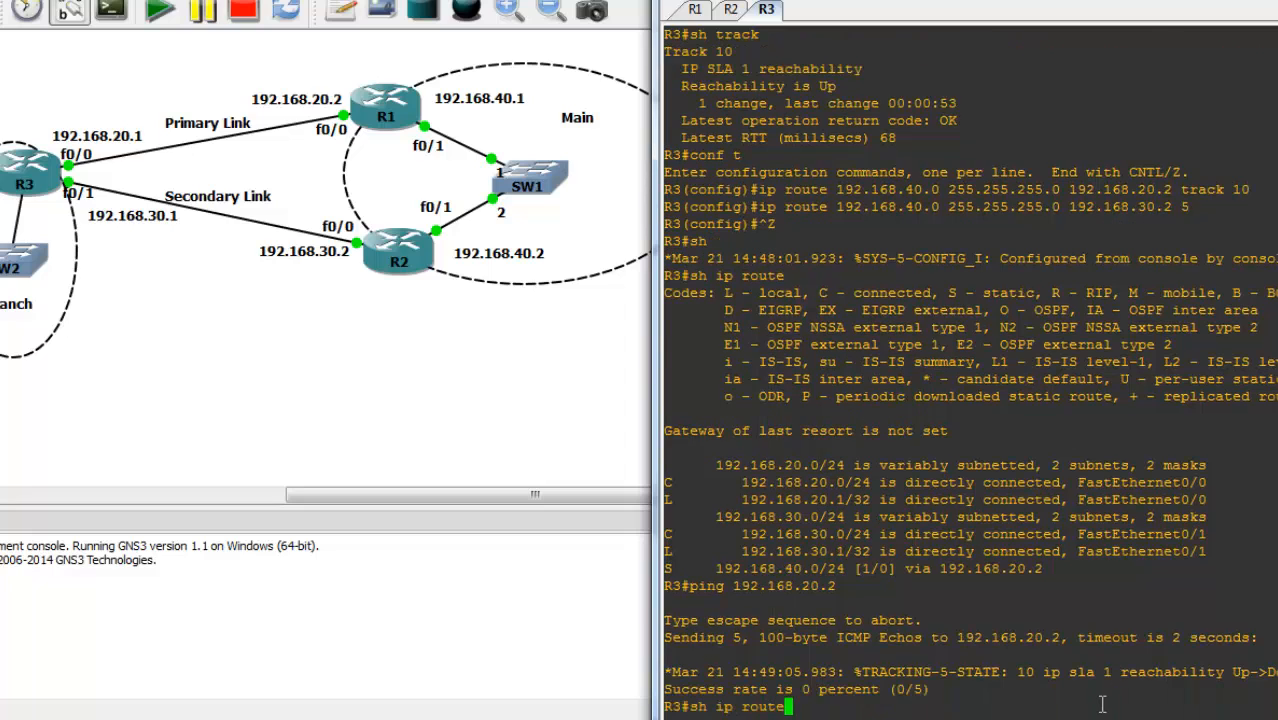
key("Return")
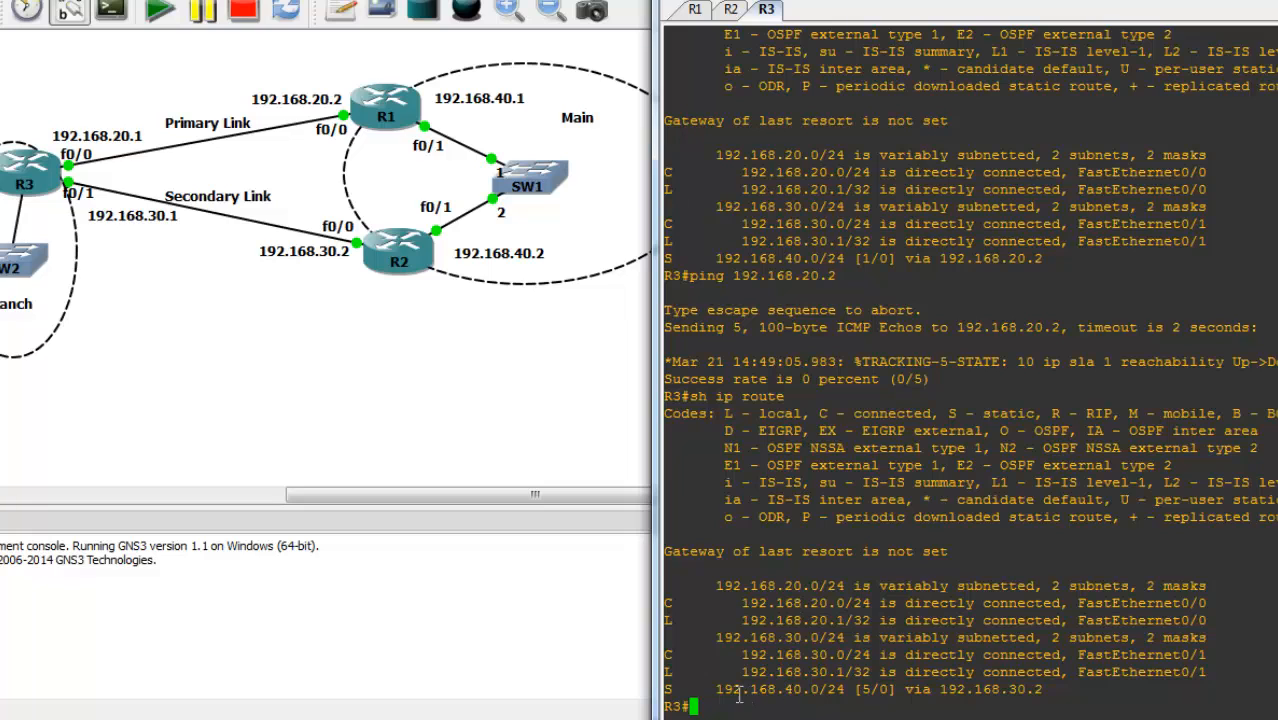